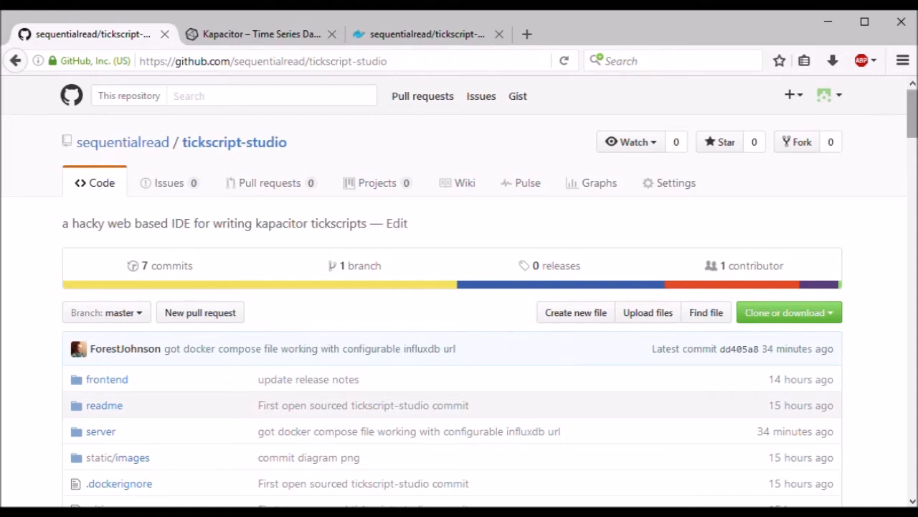
Scroll the tickscript-studio full description down to the docker-compose.yml example
scroll(down, 3)
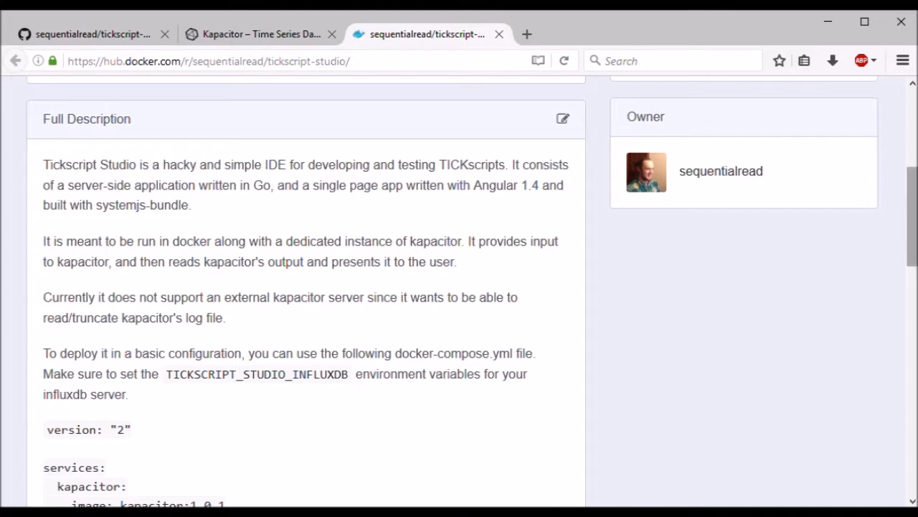
scroll(down, 3)
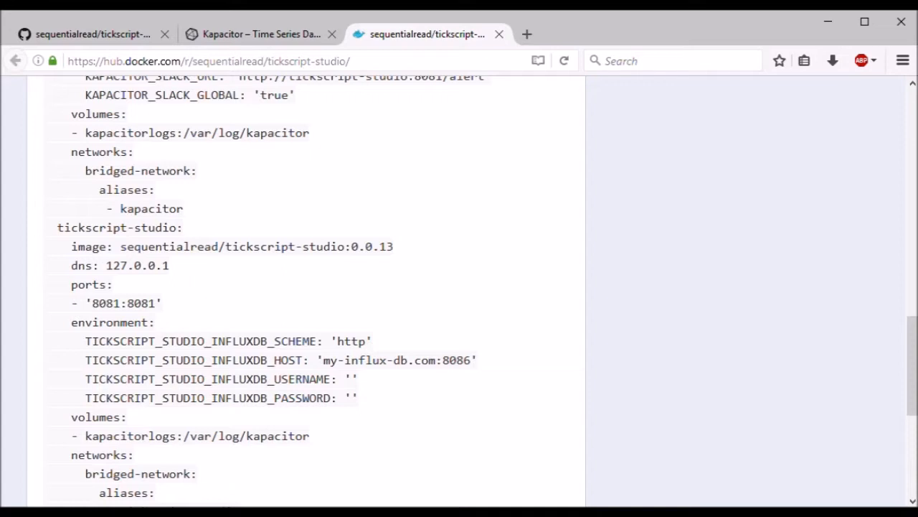
double_click(396, 359)
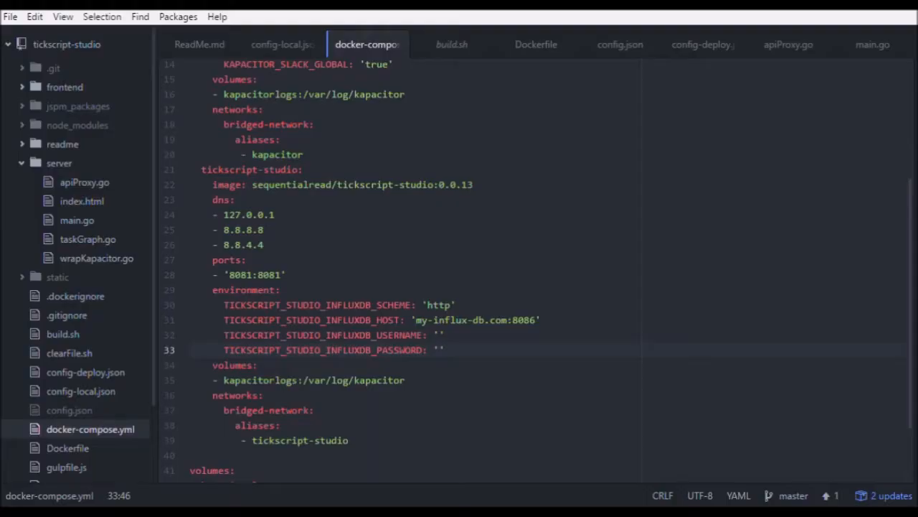
Add an influxdb service with image influxdb:1.0.1 and ports '8083:8083', '8086:8086'
click(444, 350)
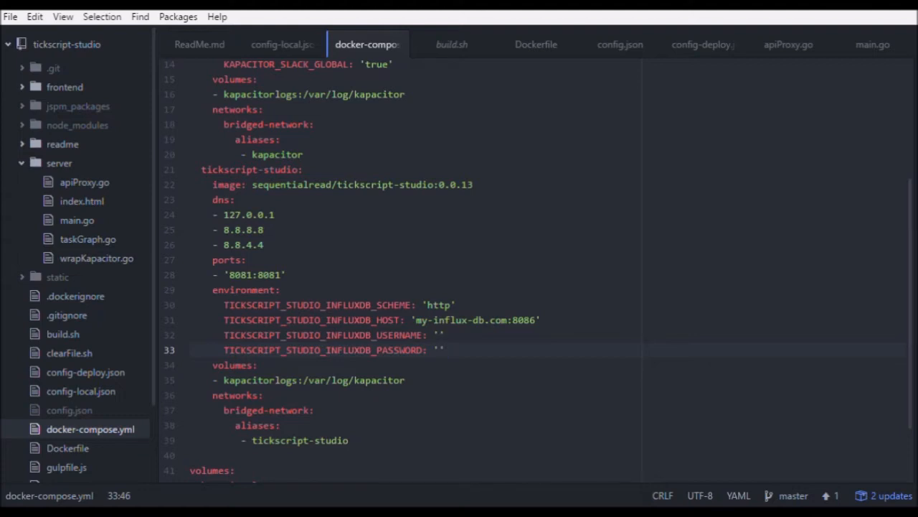
click(445, 350)
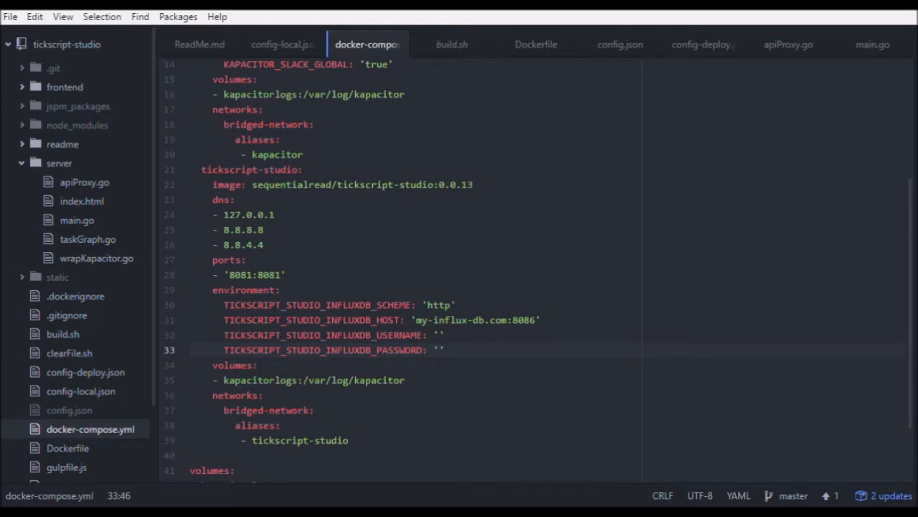
click(445, 350)
text(influxdb:)
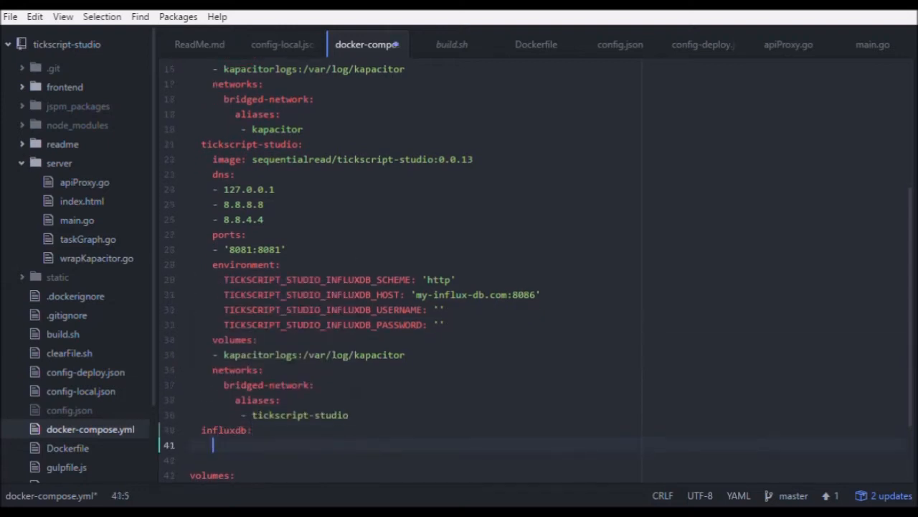
text(image: influxdb:1.0.1)
text(- ')
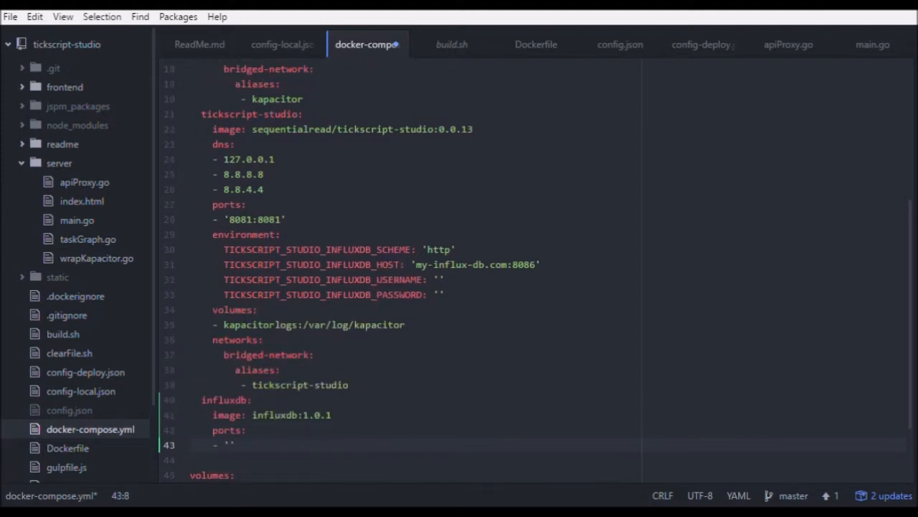
text('8083:8083')
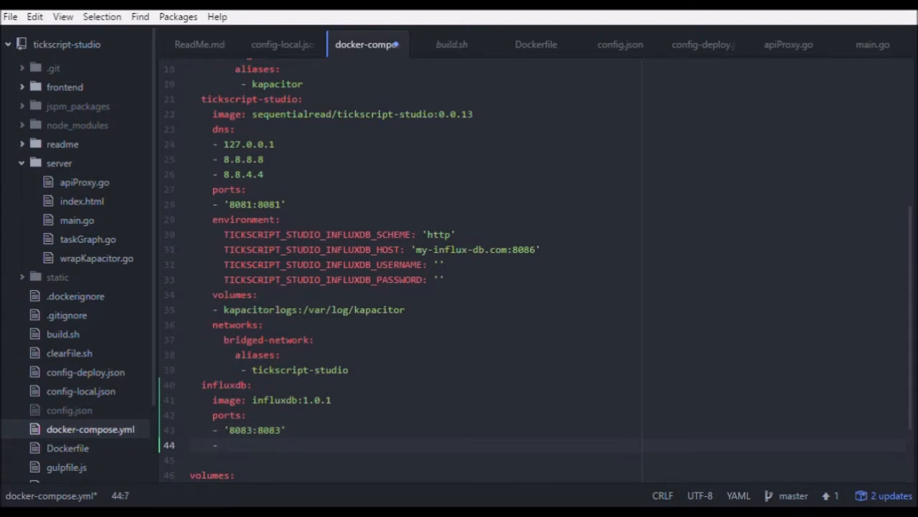
text('8086:8086')
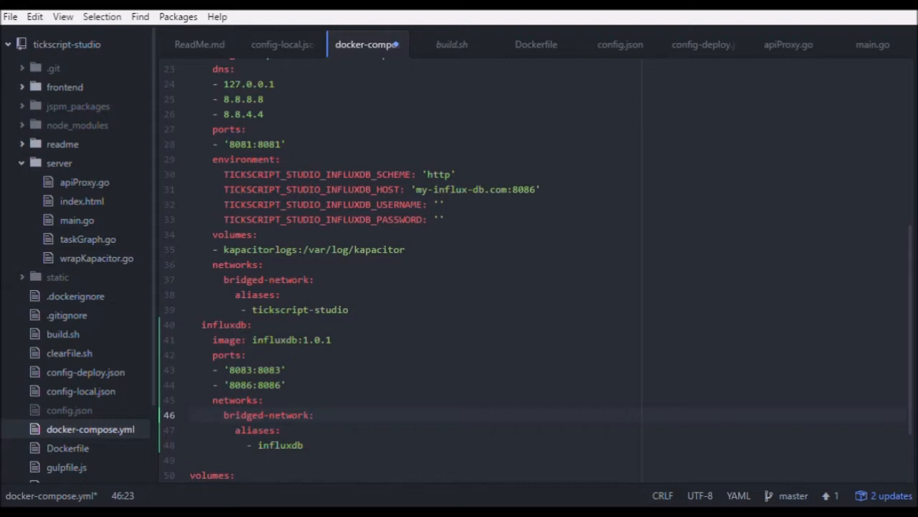
click(313, 415)
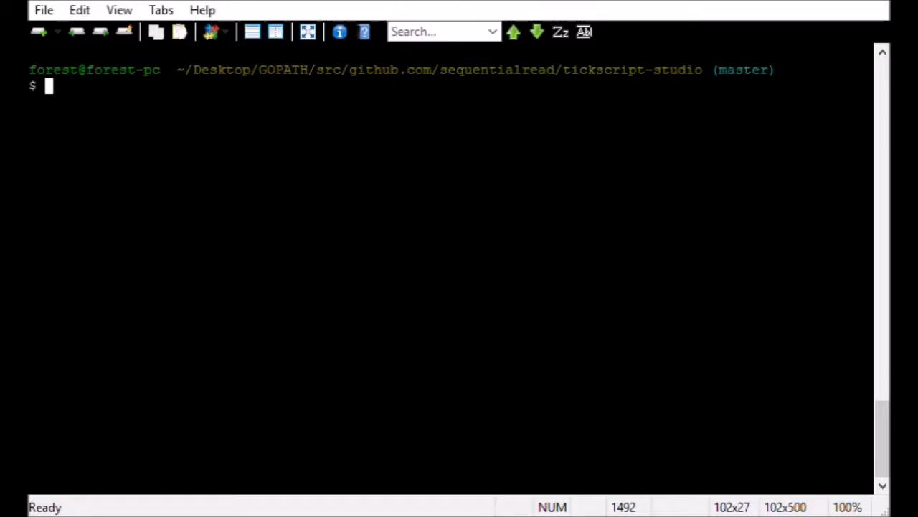
Run docker-compose up -d to start the containers in the background
text(docker-compose up -d)
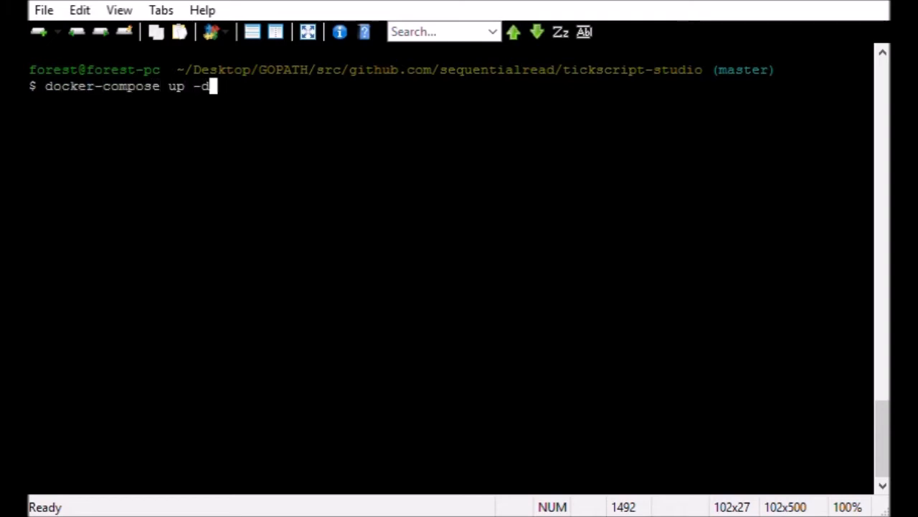
key(Return)
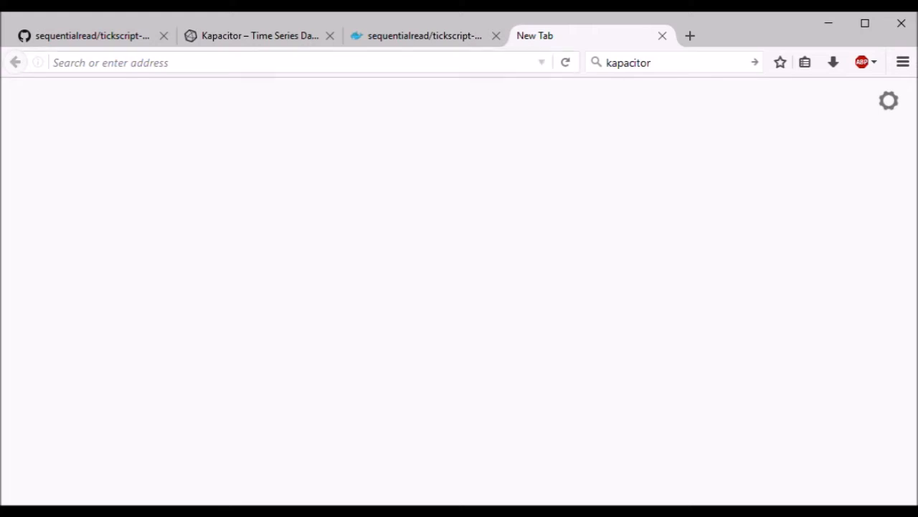
Load TICKscript Studio at docker.local:8081 in the new tab
click(287, 63)
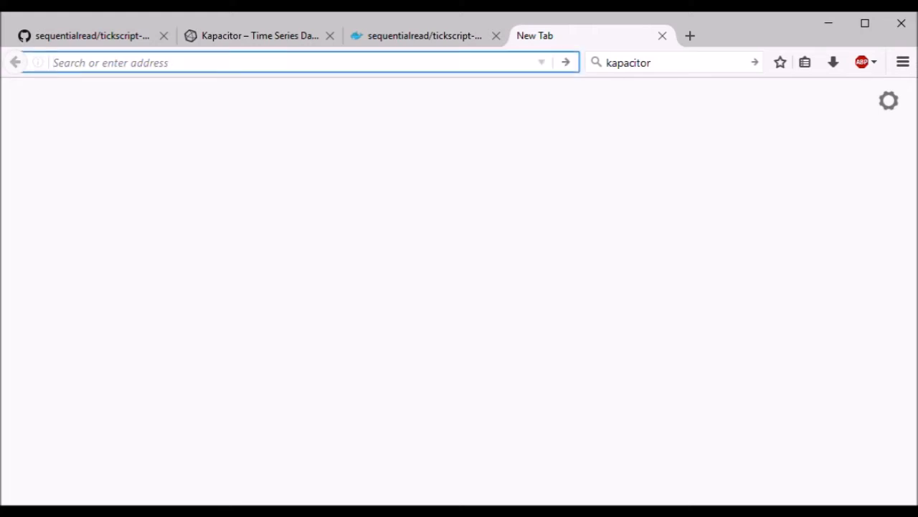
click(287, 63)
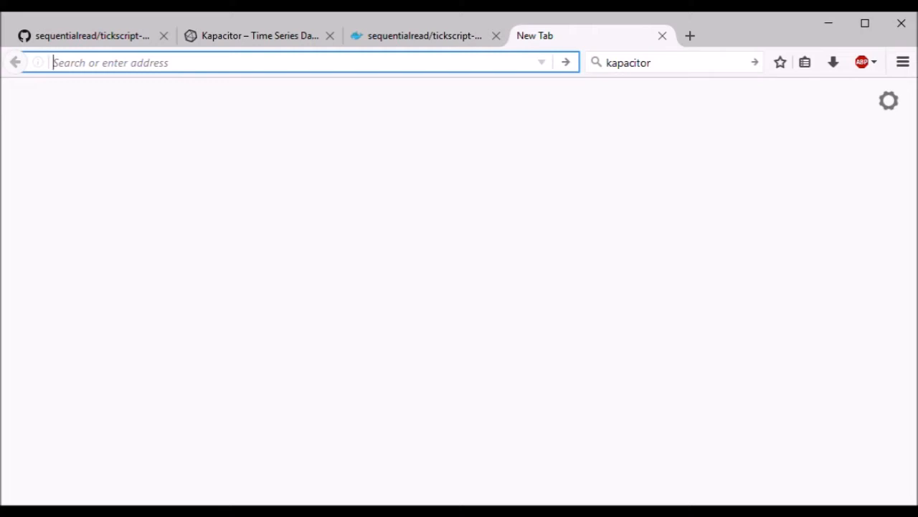
text(docker.local/)
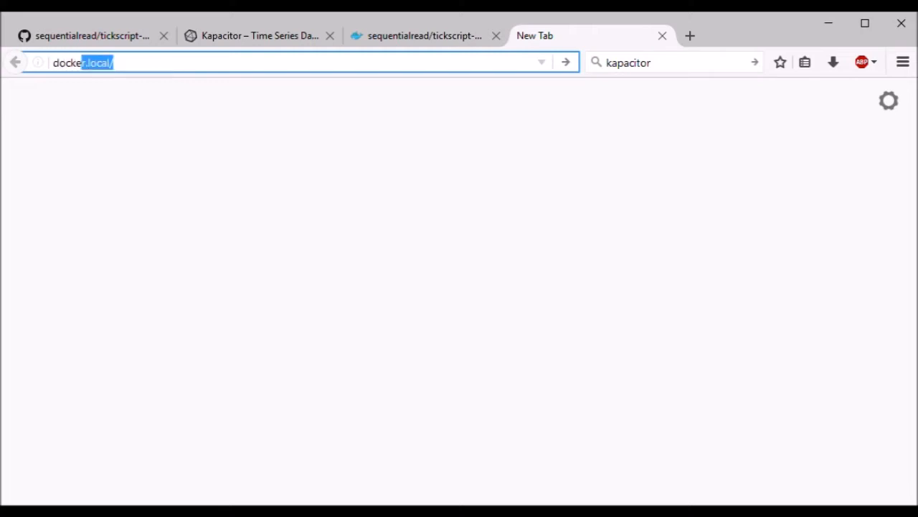
text(:8081)
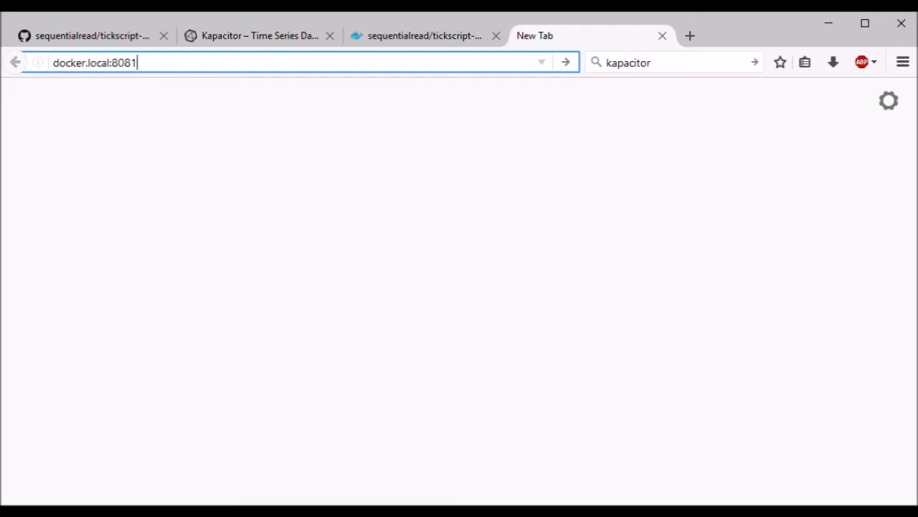
key(Return)
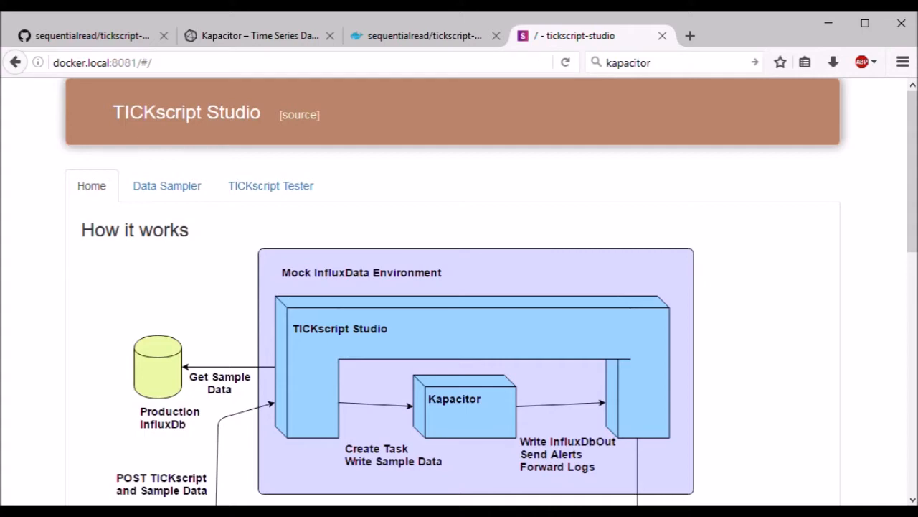
Go to the Data Sampler page listing the _internal database
scroll(down, 3)
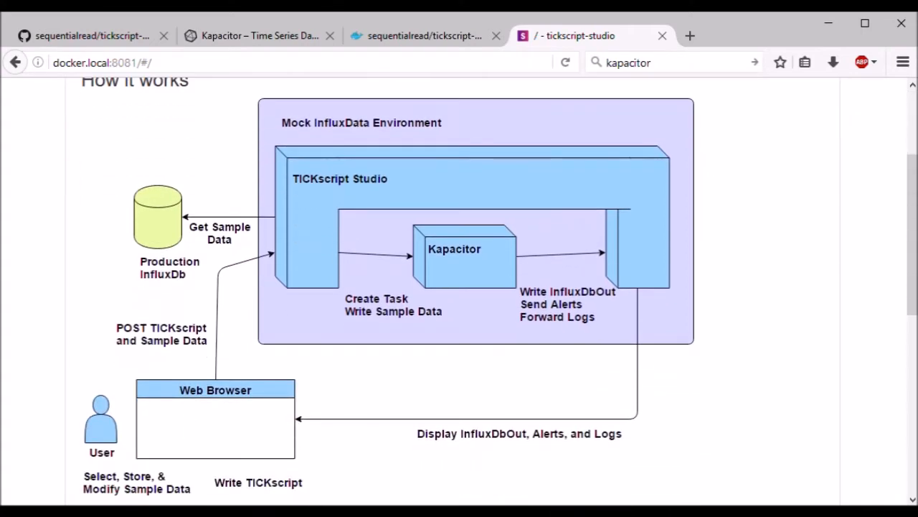
scroll(down, 3)
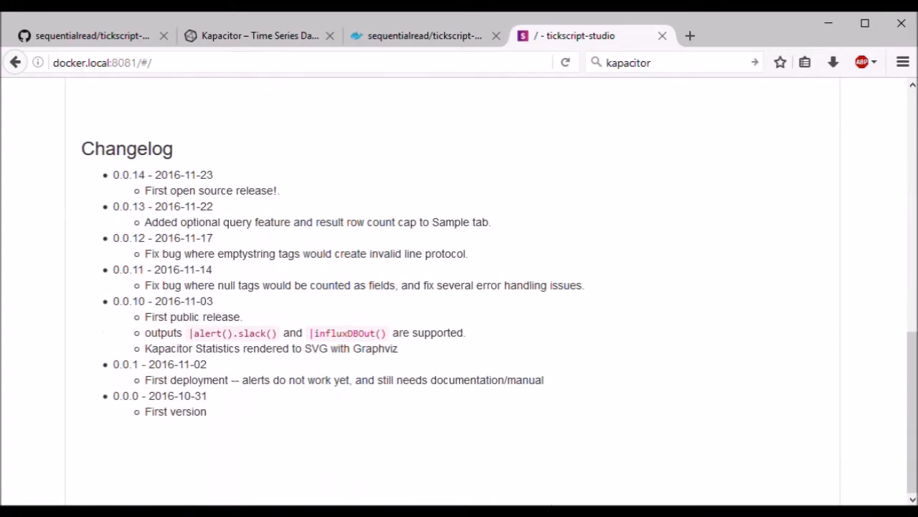
scroll(up, 3)
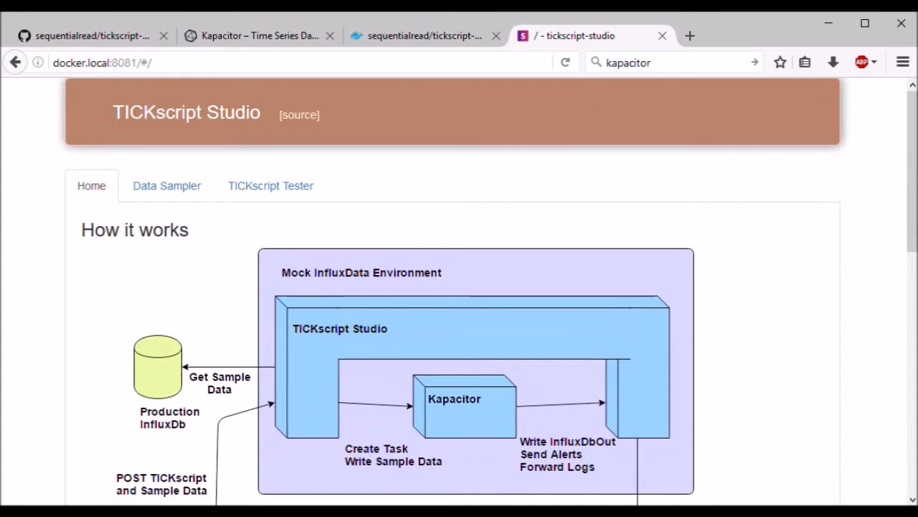
click(166, 185)
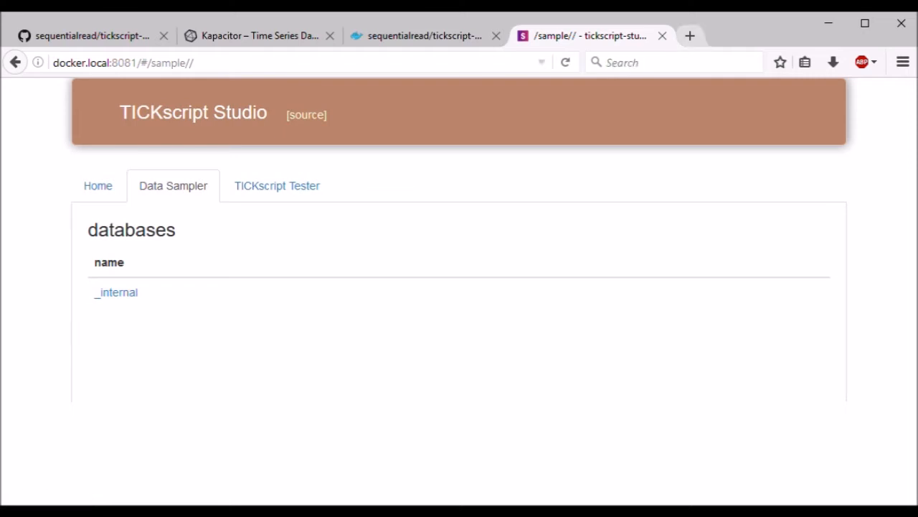
click(689, 35)
text(docker.local:8083)
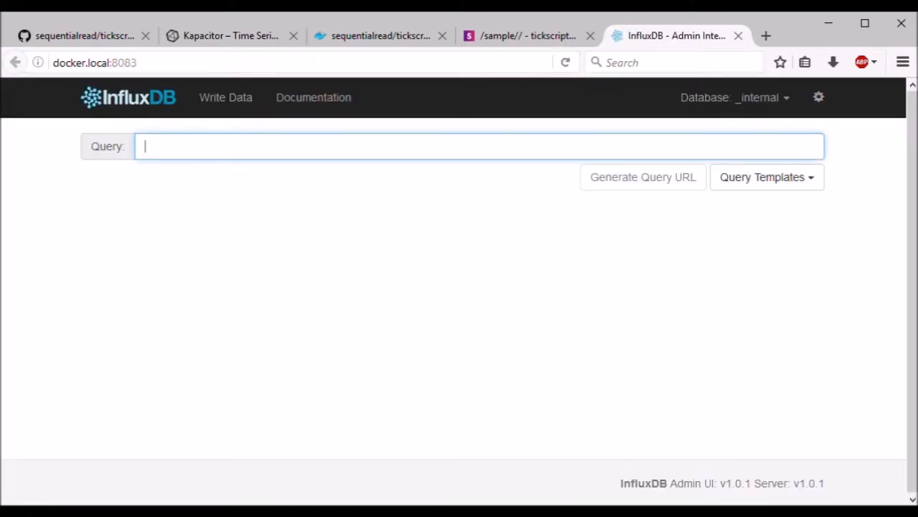
Create the test database and write an errors count=5 point
text(create databas)
text(err)
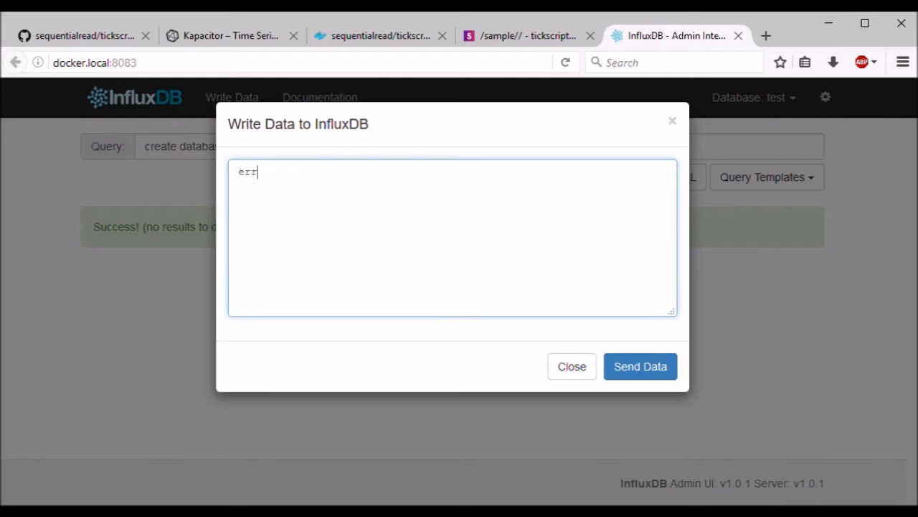
click(640, 365)
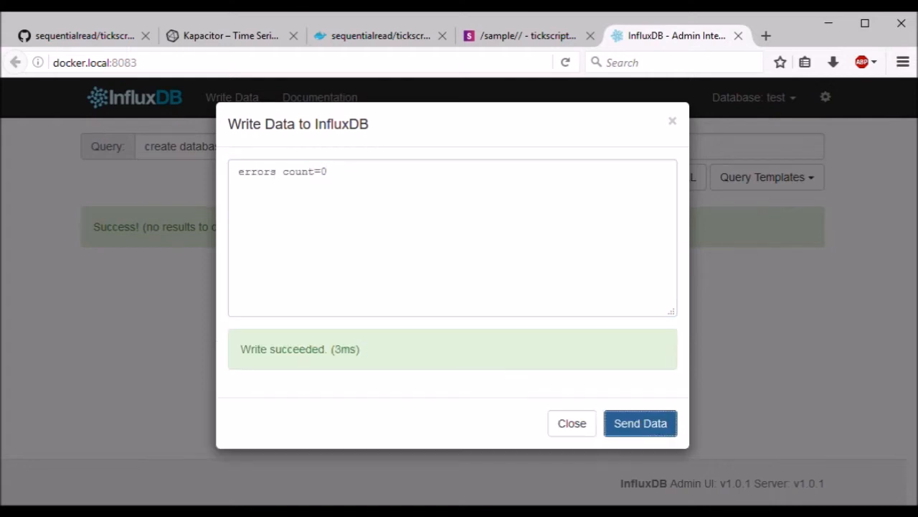
click(640, 422)
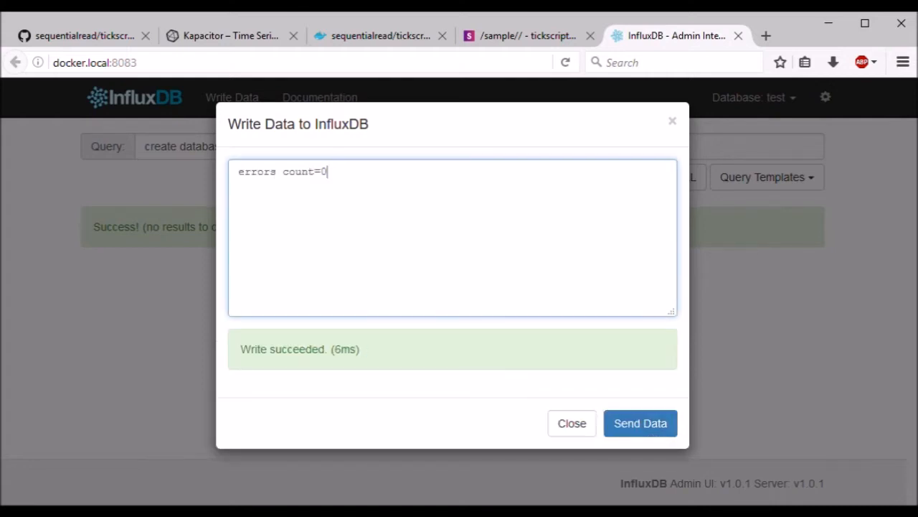
text(5)
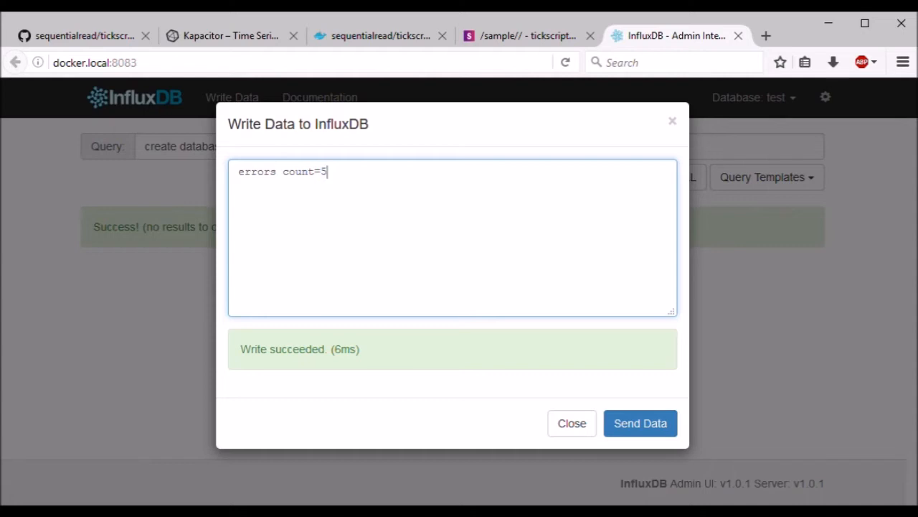
Write an errors count=0 point and return to TICKscript Studio
click(640, 422)
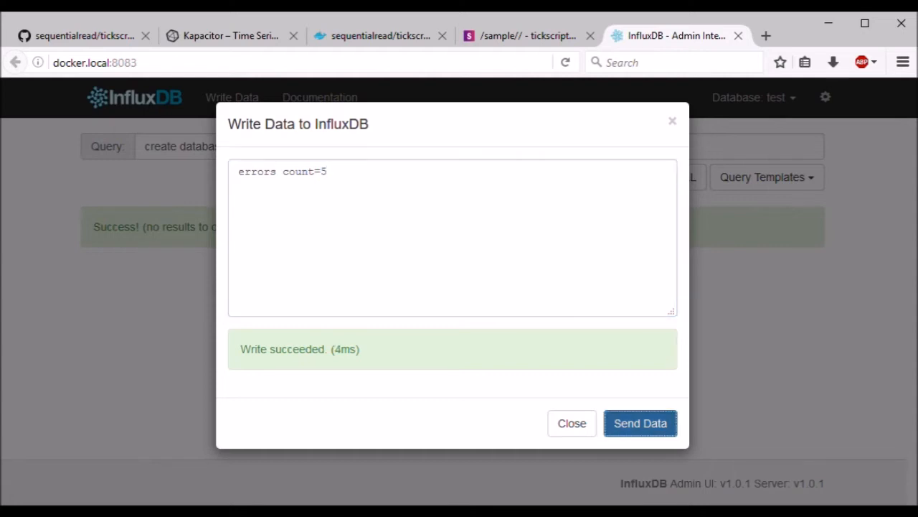
text(0)
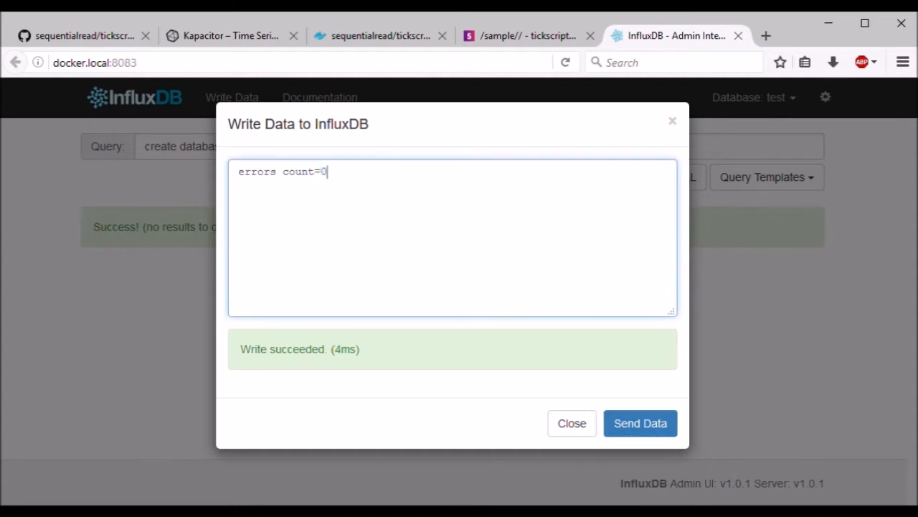
click(640, 422)
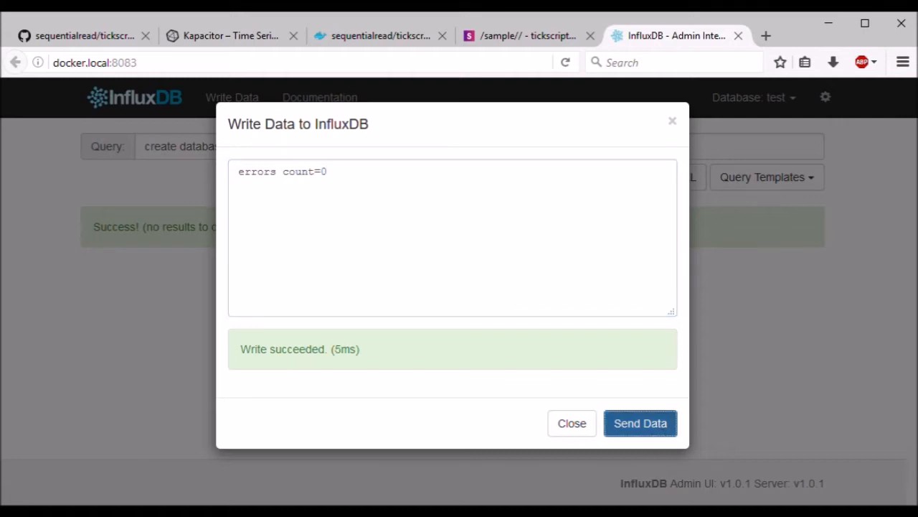
click(528, 35)
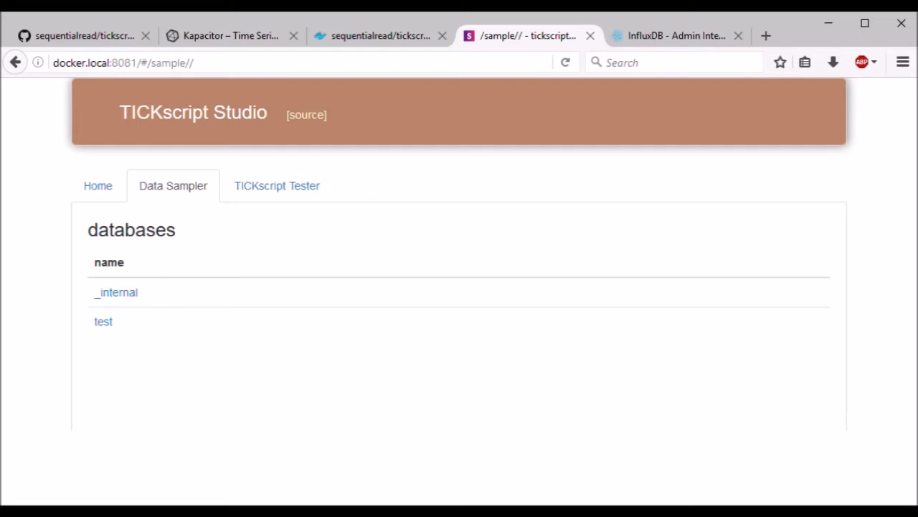
mouse_move(104, 322)
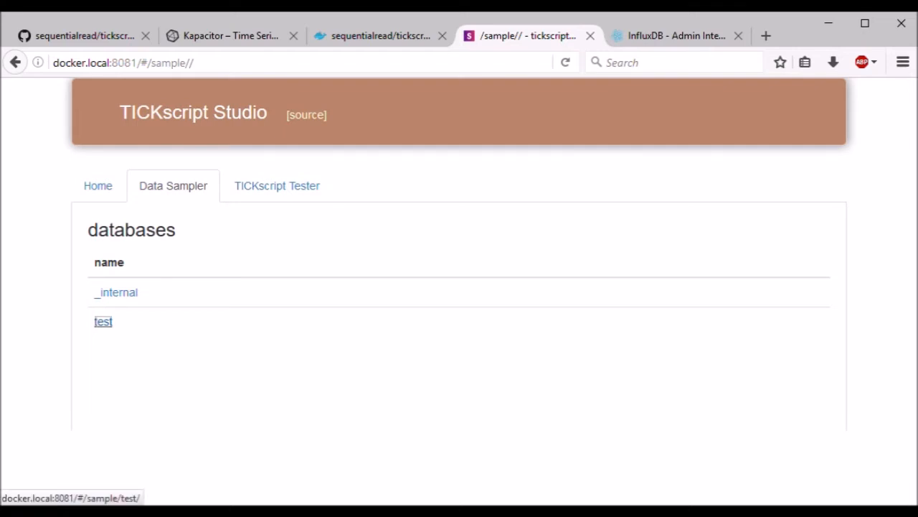
Sample the errors measurement from the test database and review its count rows
click(103, 322)
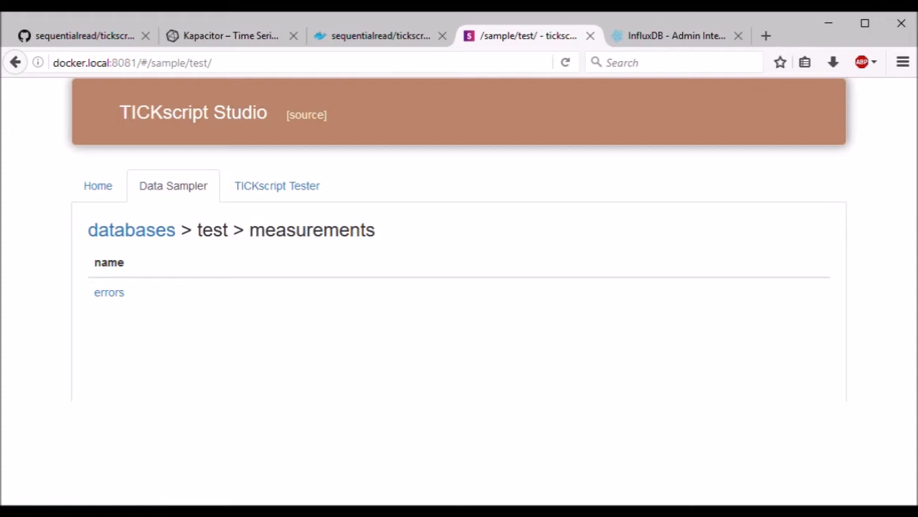
mouse_move(109, 293)
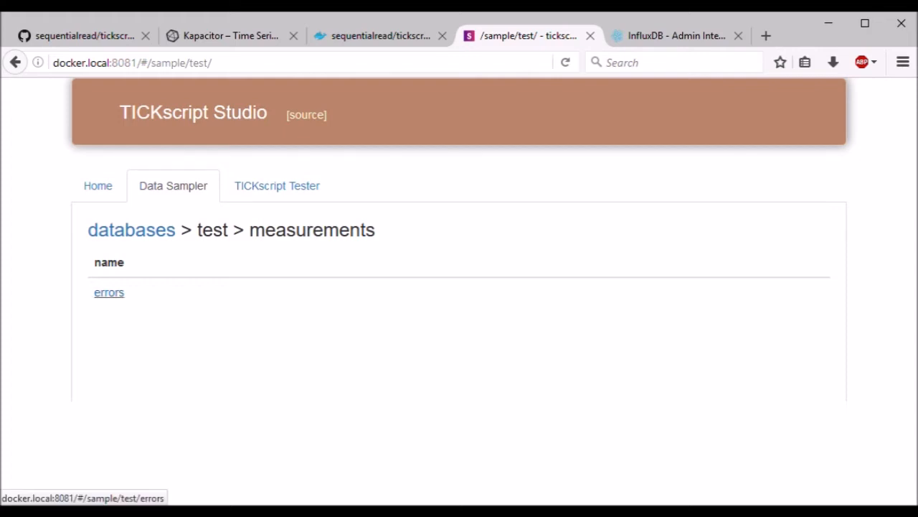
click(110, 292)
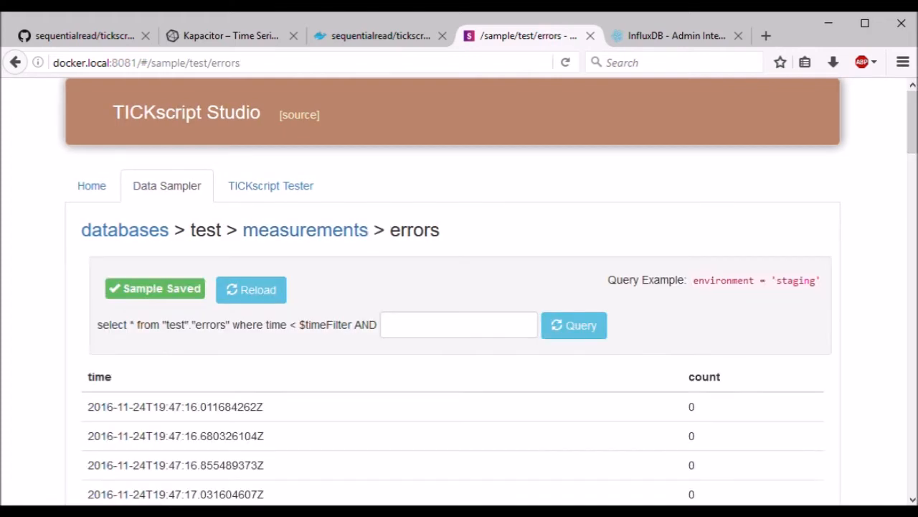
scroll(down, 3)
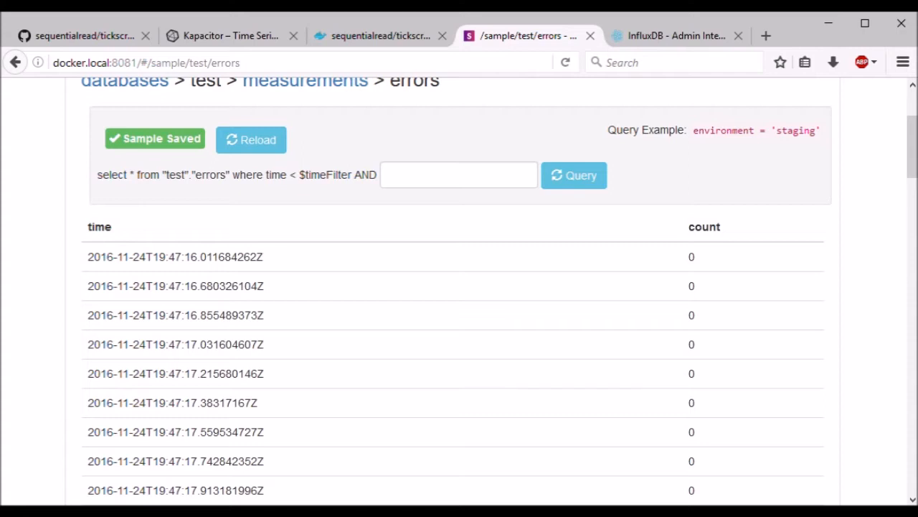
click(459, 176)
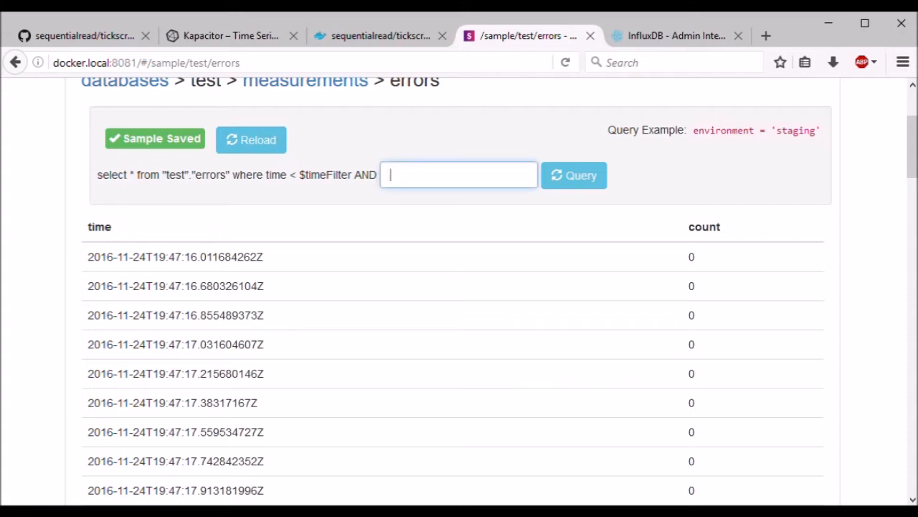
scroll(up, 3)
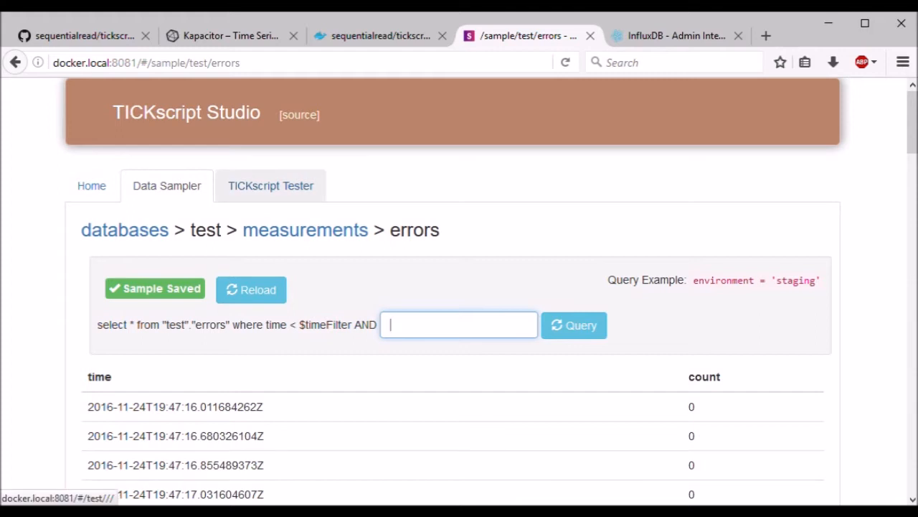
Enter the TICKscript Tester with username 'forest'
click(270, 186)
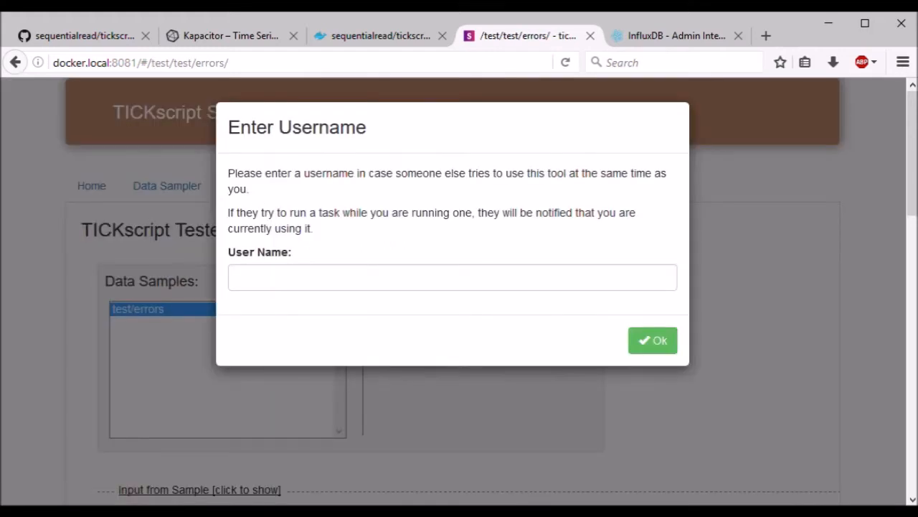
click(452, 277)
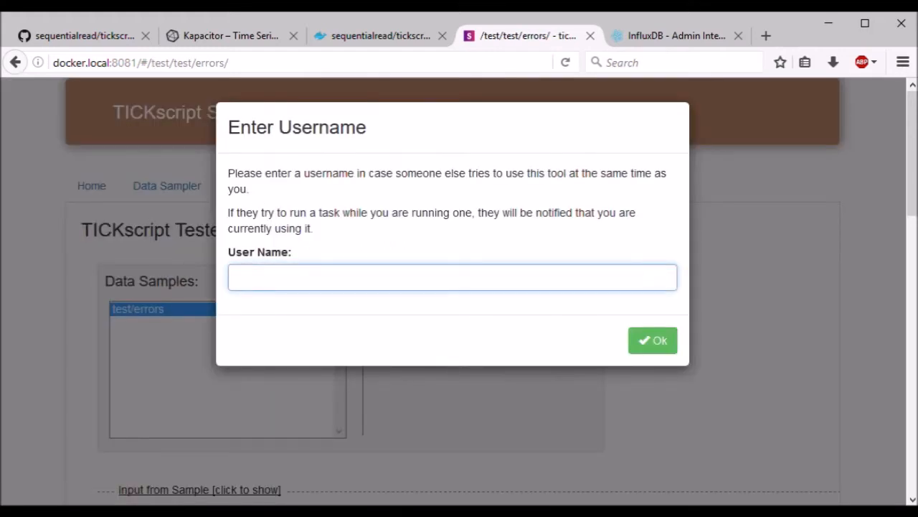
text(forest)
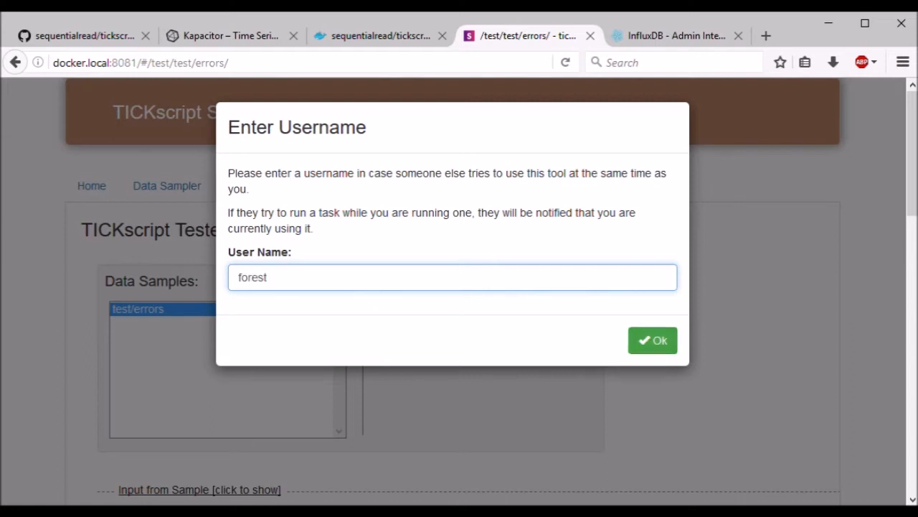
click(651, 338)
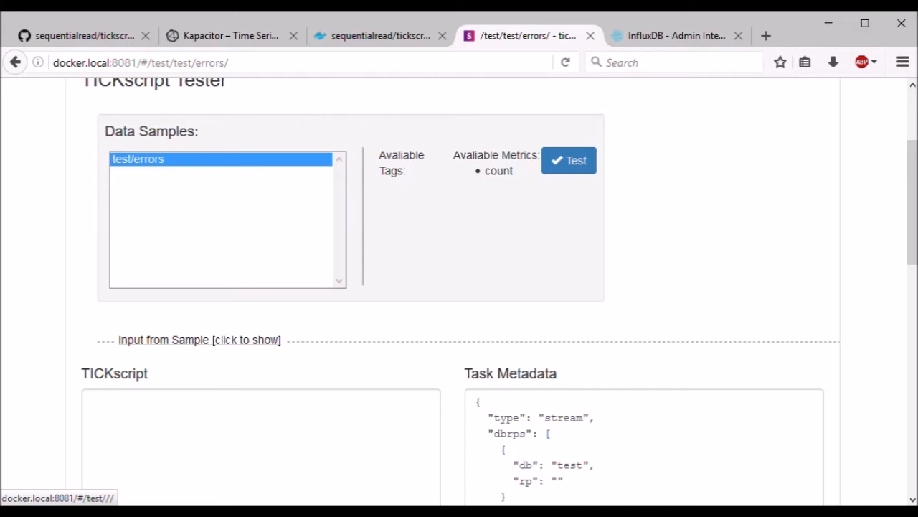
Test a stream |from('test') script and scroll to its HTTP 400 response
scroll(down, 3)
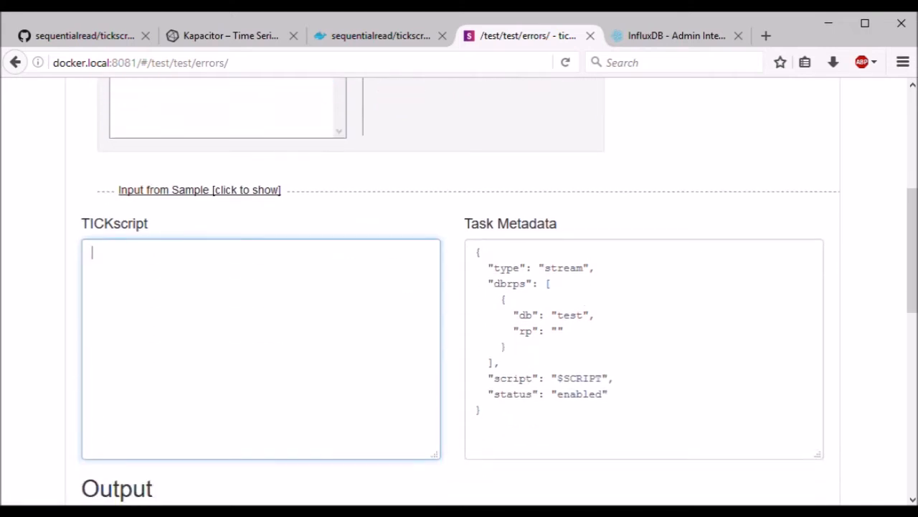
text(stream)
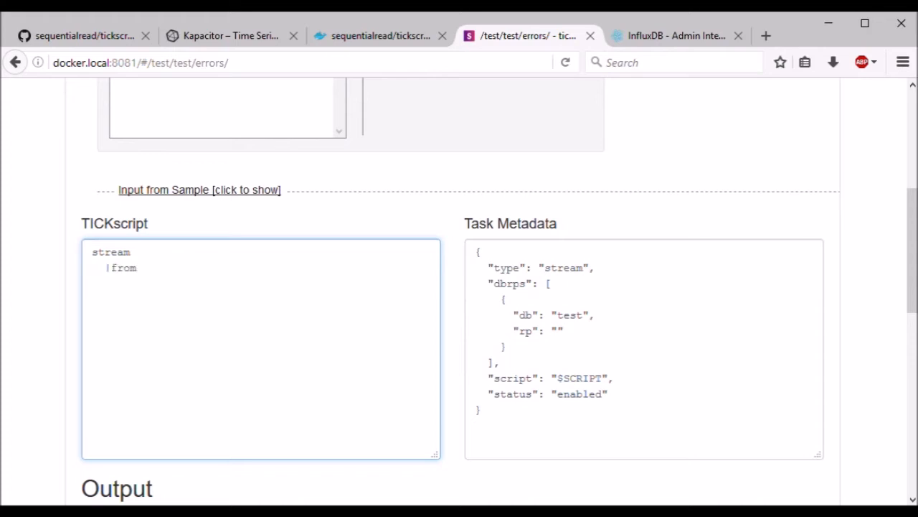
text(('test'))
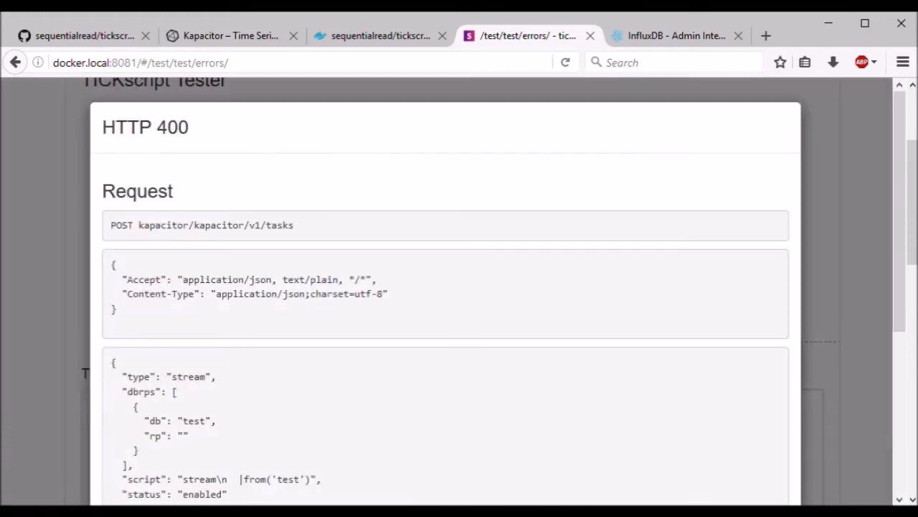
scroll(down, 3)
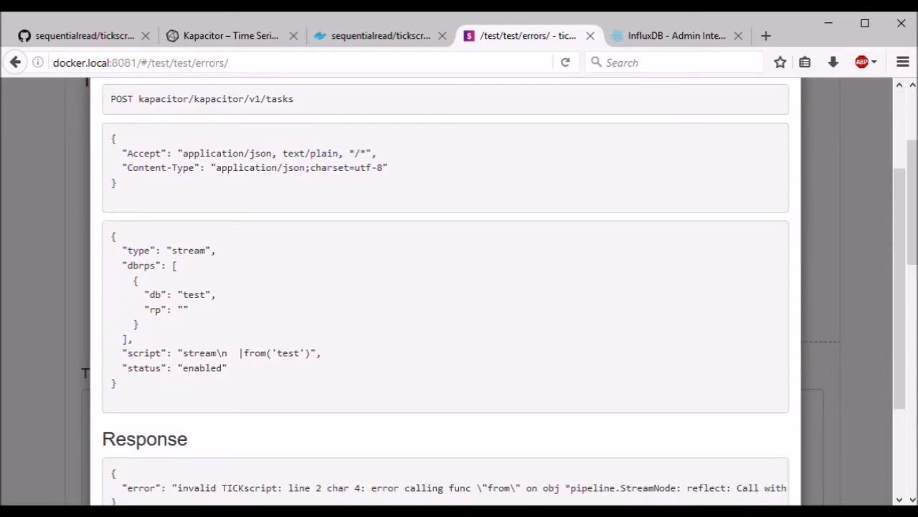
scroll(down, 3)
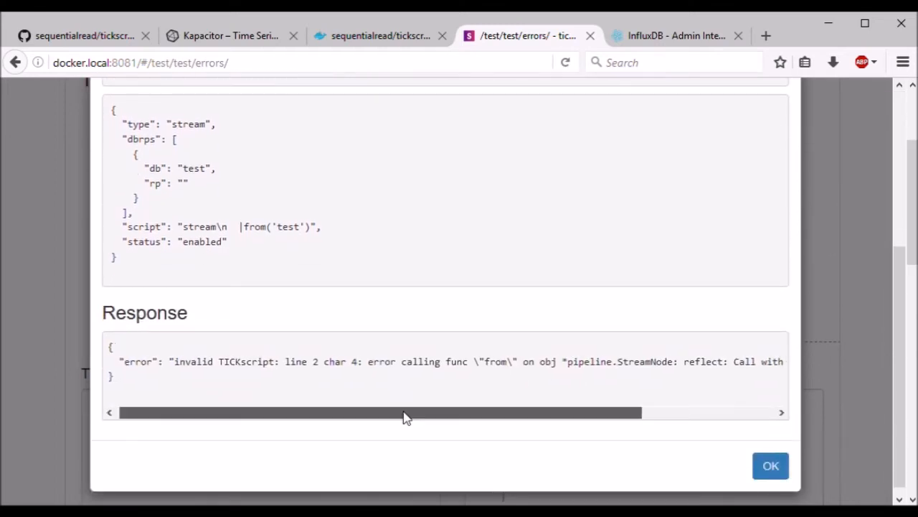
Highlight the 'too many input arguments' error text and dismiss the report
scroll(right, 3)
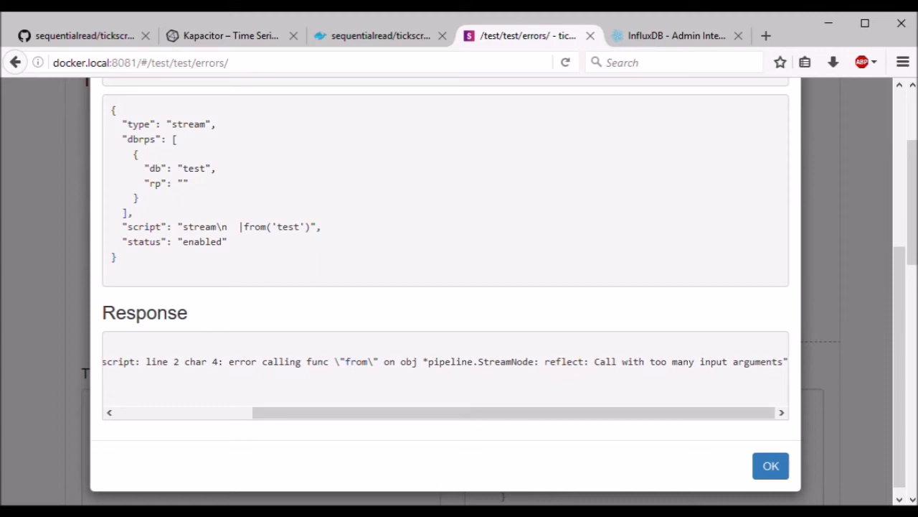
double_click(612, 362)
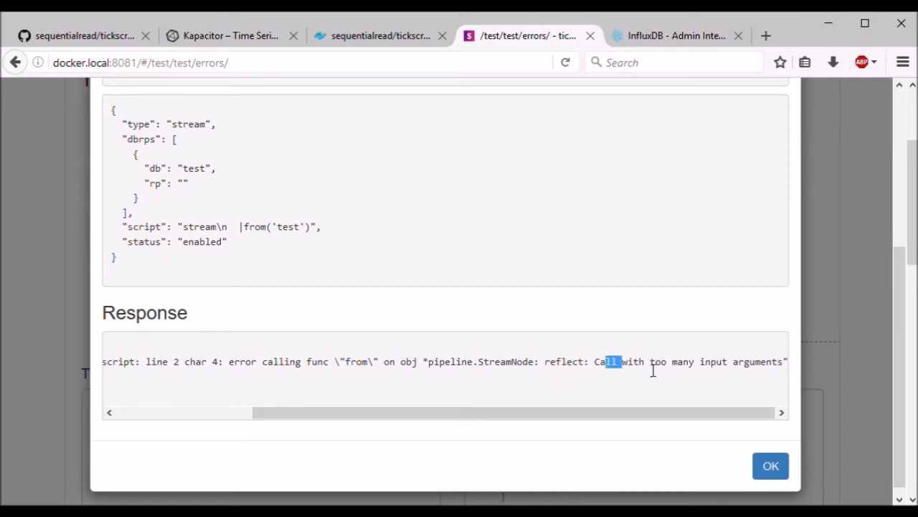
drag(614, 361, 786, 362)
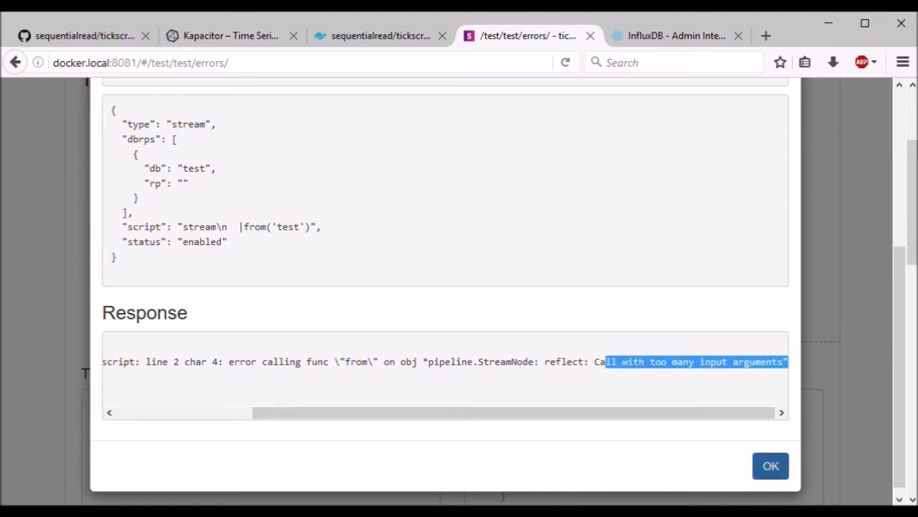
click(771, 465)
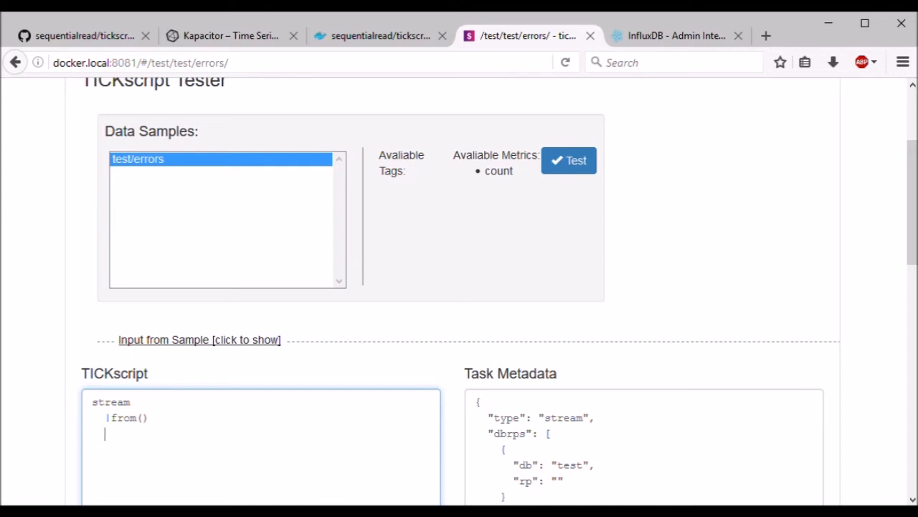
Test |from().measurement() and review the 72 processed points and task-start logs
text(.m)
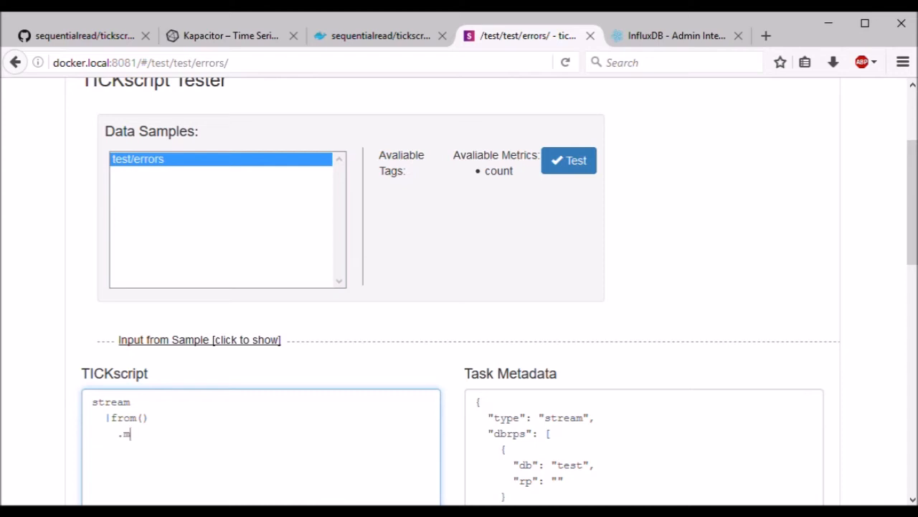
text(easurement ())
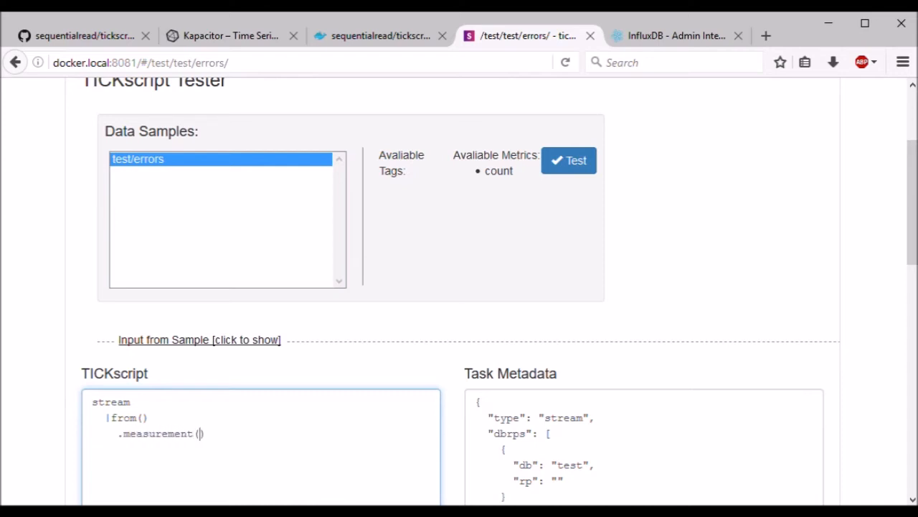
click(568, 160)
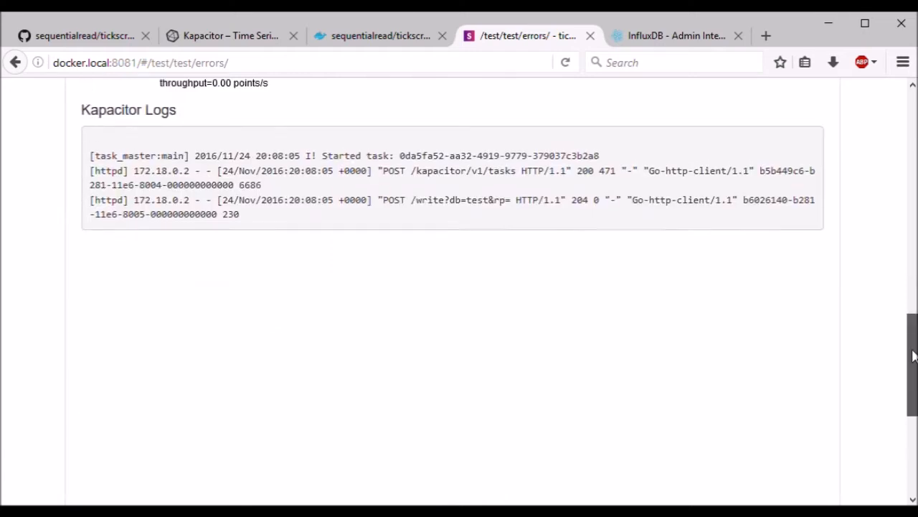
scroll(up, 3)
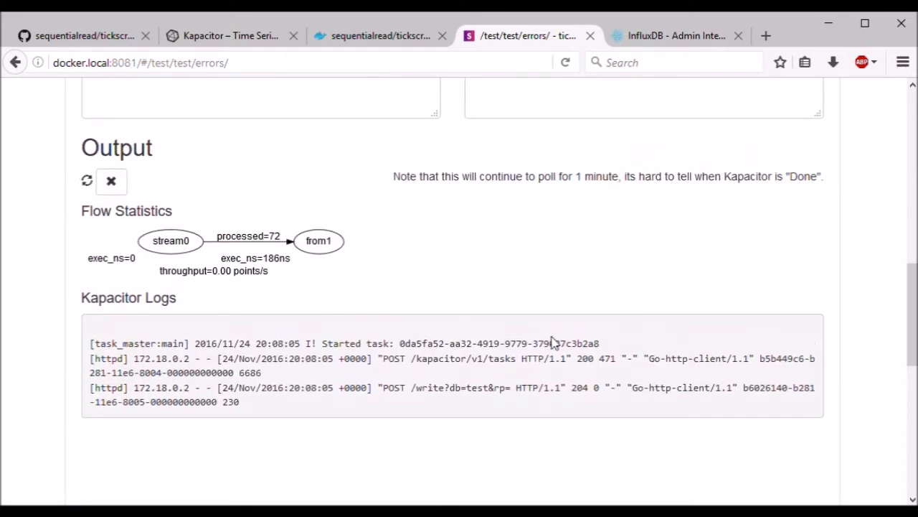
mouse_move(218, 247)
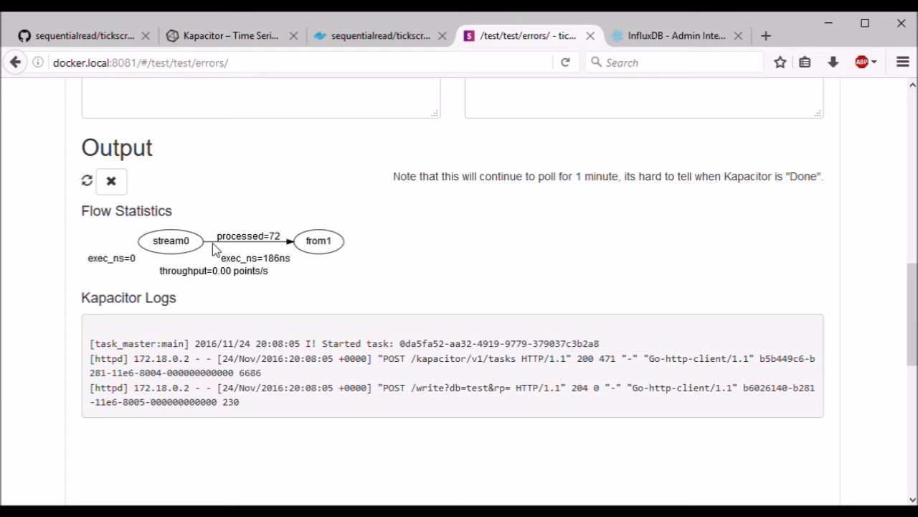
mouse_move(282, 241)
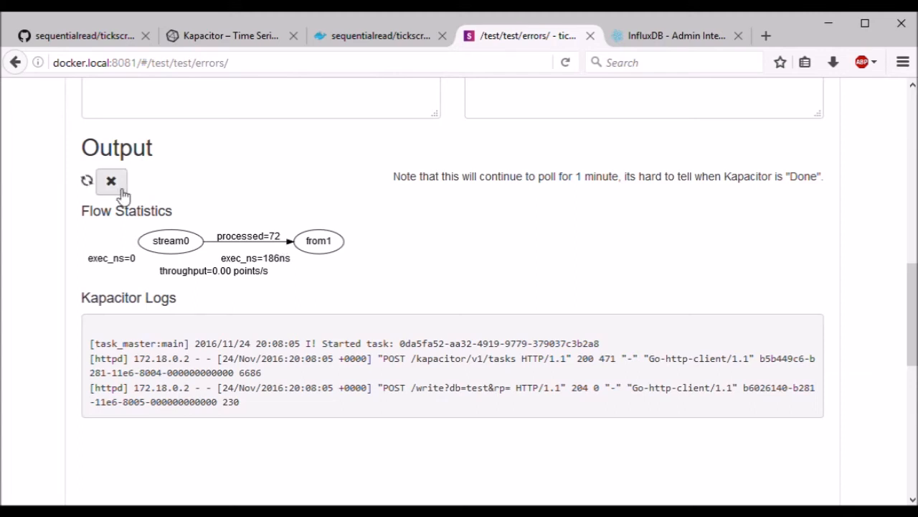
scroll(up, 3)
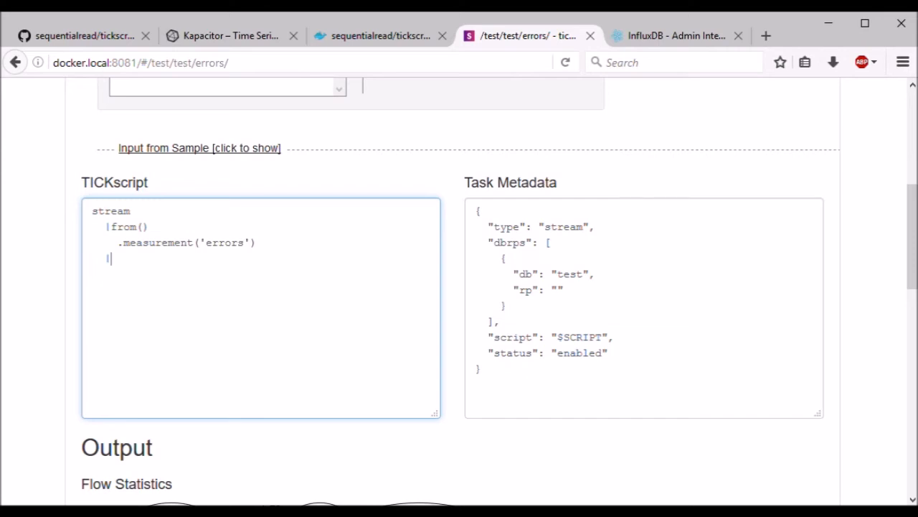
Finish the script with |influxDBOut() and test it against the errors sample
text(influxDBOut())
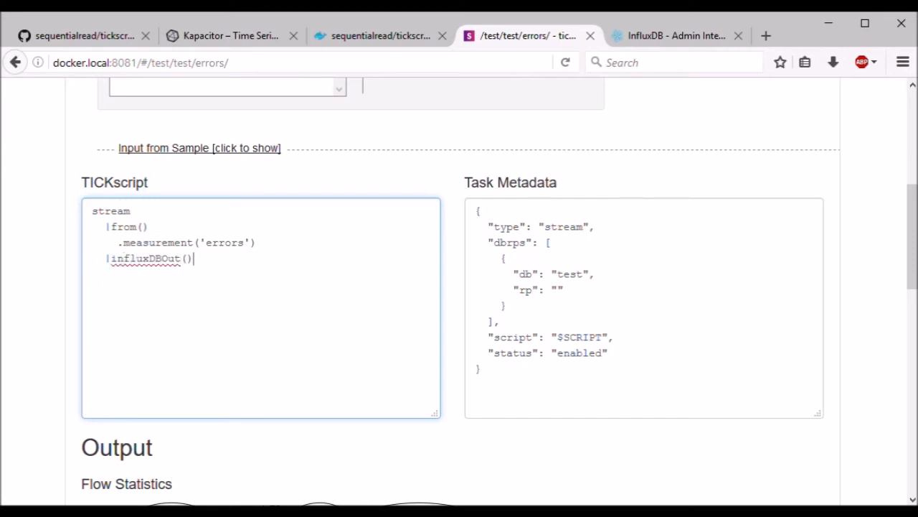
scroll(up, 3)
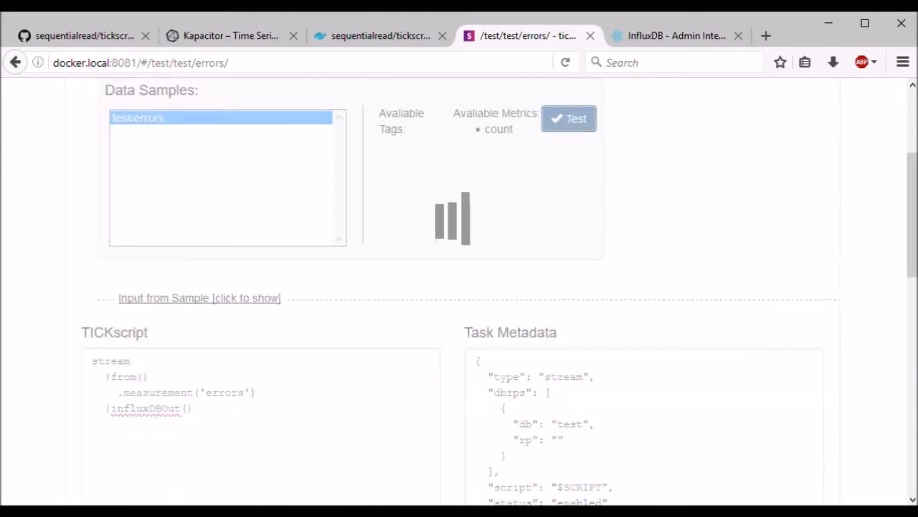
click(569, 118)
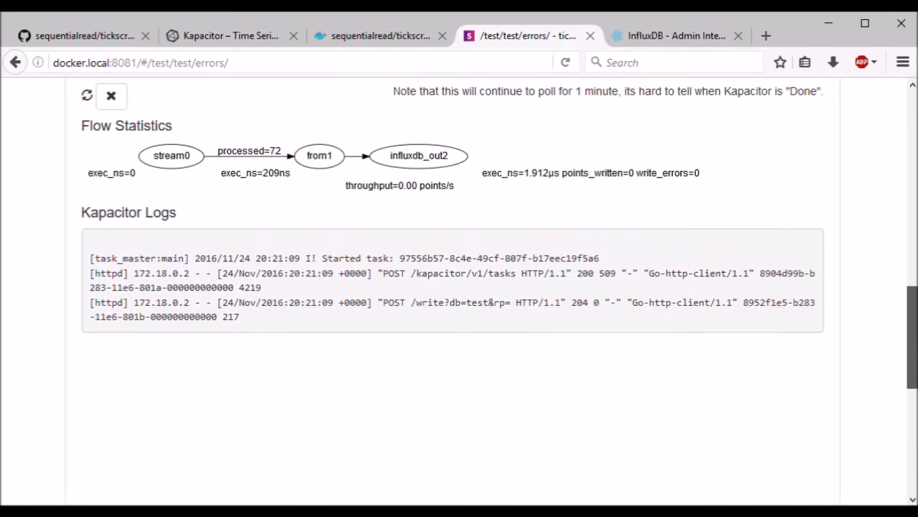
scroll(up, 3)
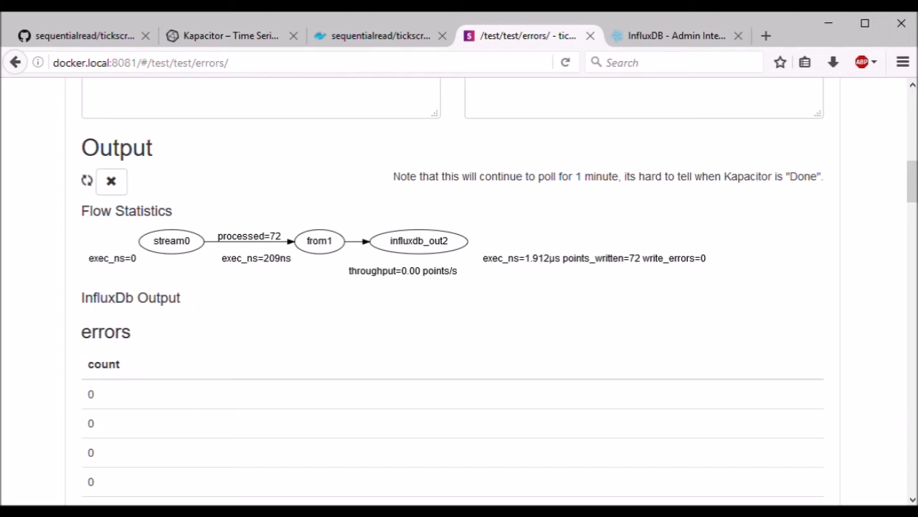
Review the InfluxDb Output listing errors rows with count 0
scroll(down, 3)
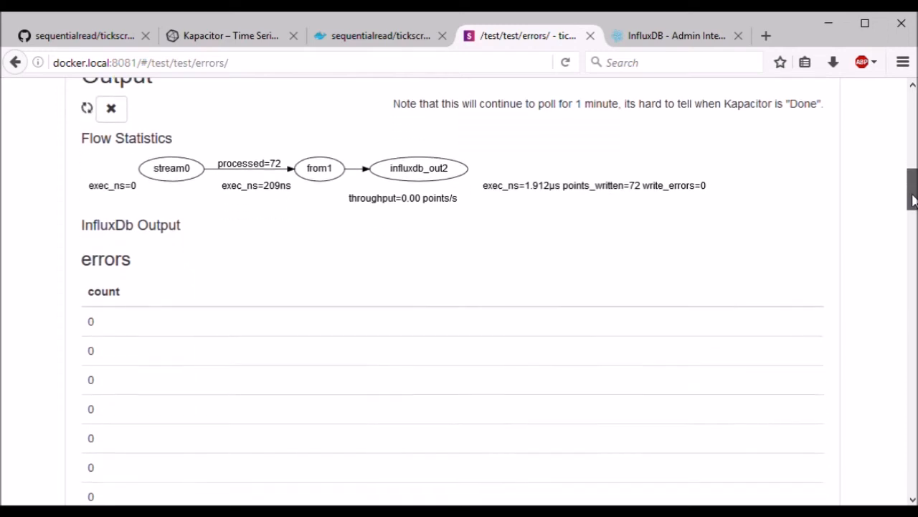
scroll(down, 3)
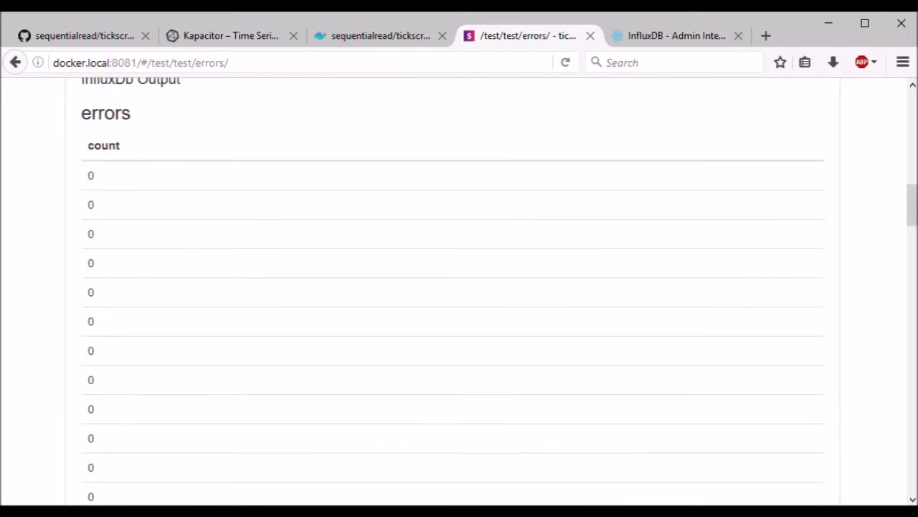
scroll(up, 3)
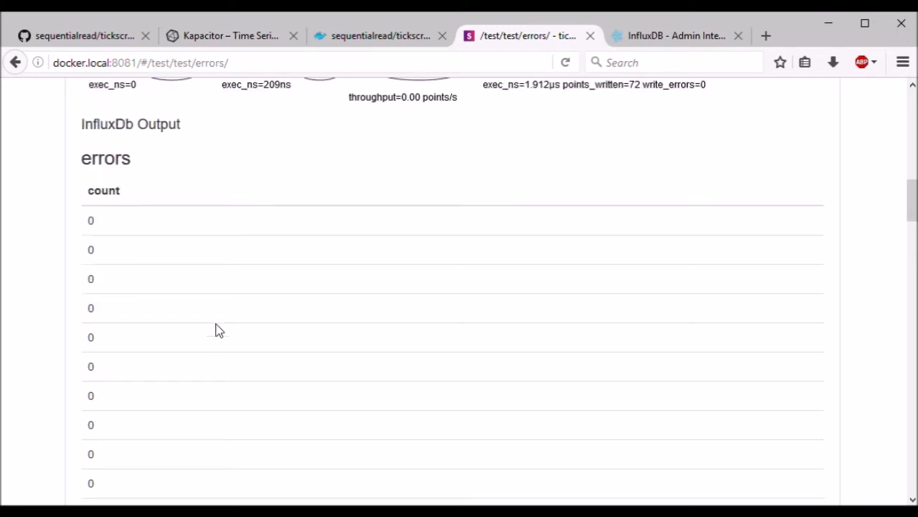
scroll(up, 3)
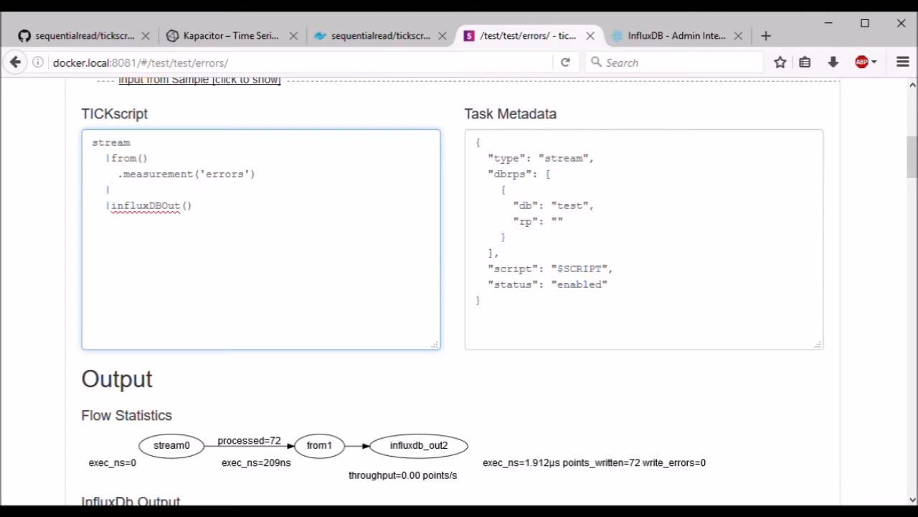
Write eval(lambda: "errors" + 1) and review the Kapacitor logs reporting no field or tag for errors
text(eval(lambda: ))
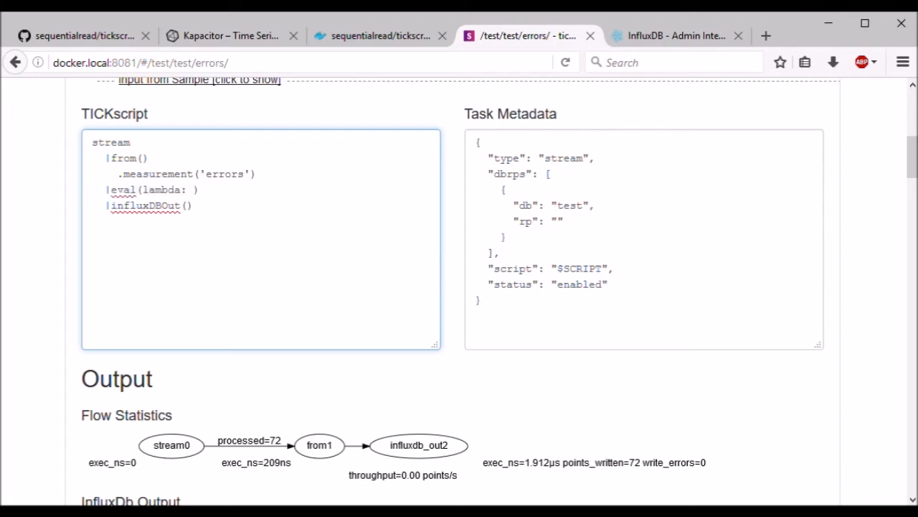
text("errors" + 1)
text(.as('errors-plus-one'))
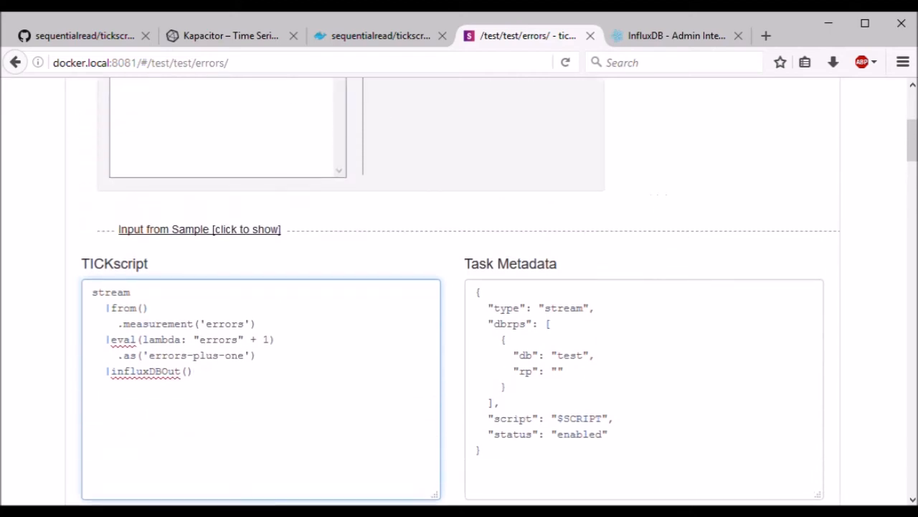
scroll(up, 3)
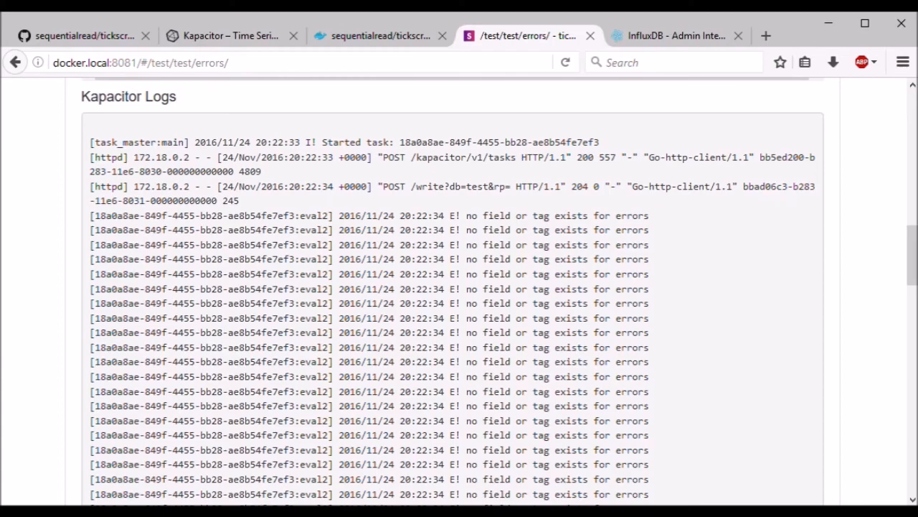
scroll(up, 3)
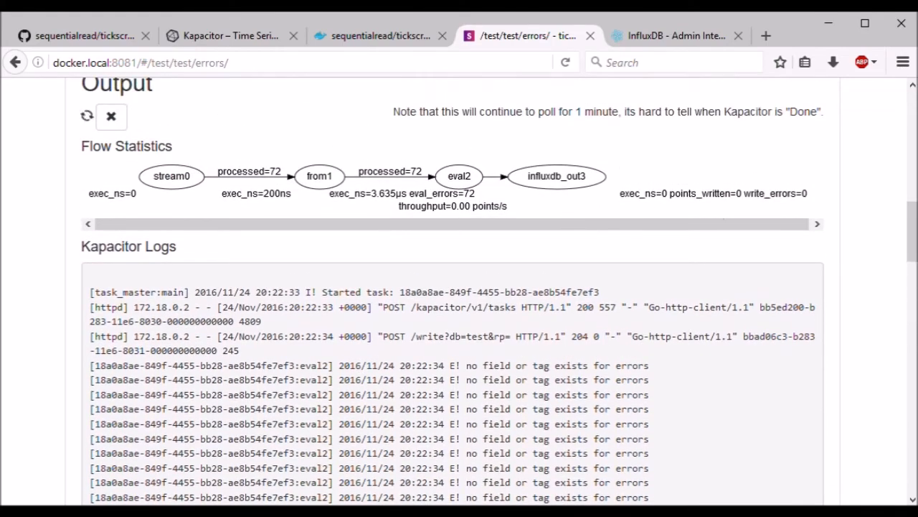
scroll(down, 3)
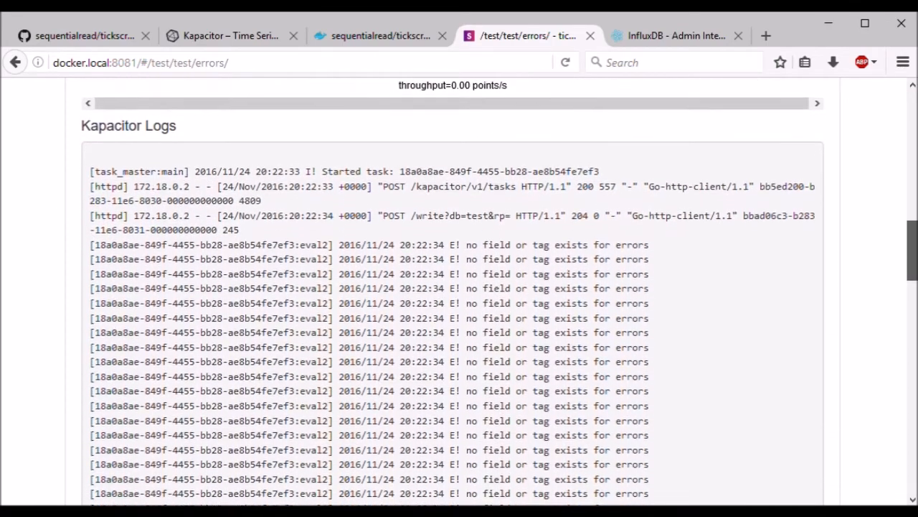
scroll(down, 3)
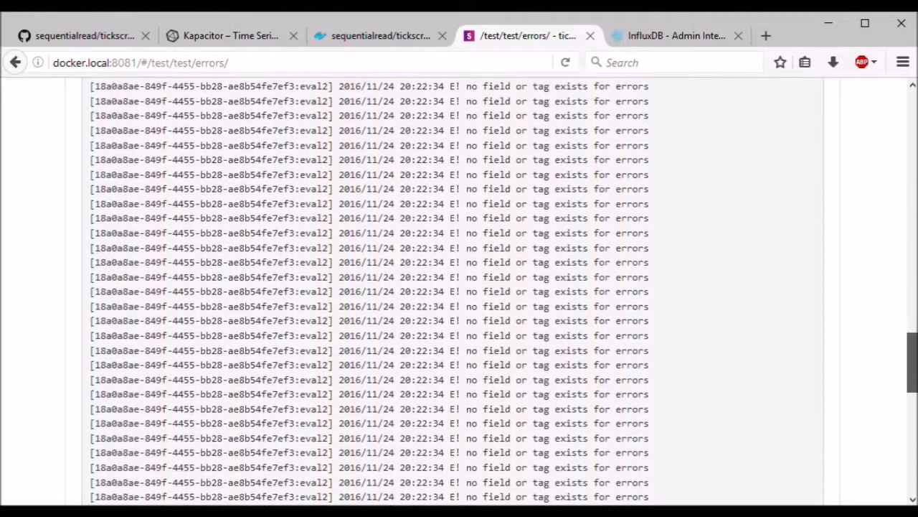
scroll(down, 3)
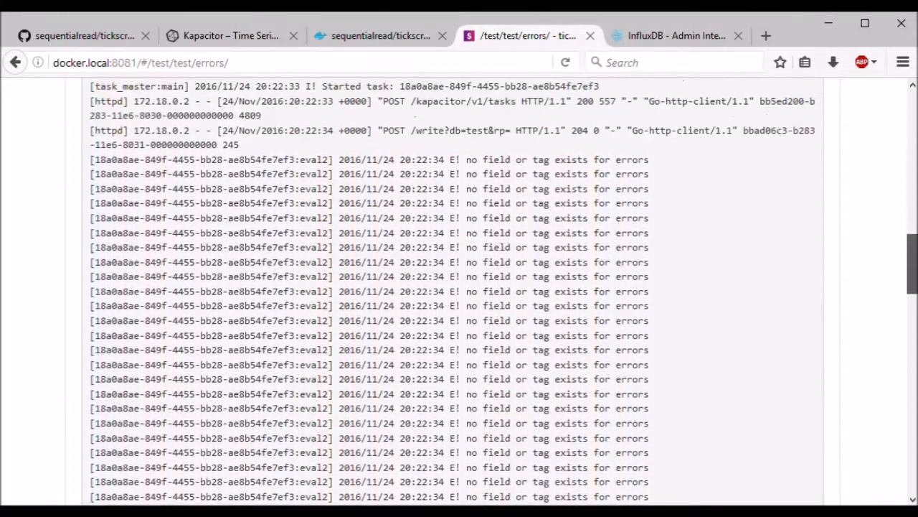
scroll(up, 3)
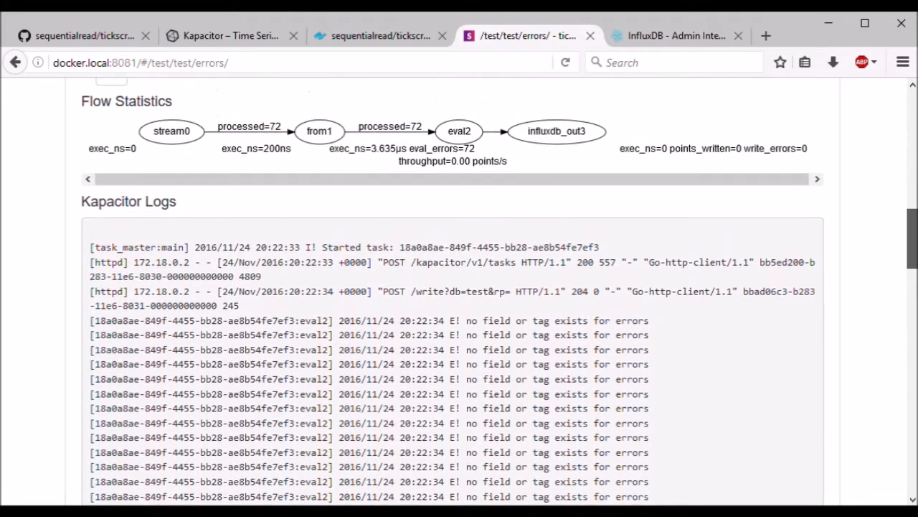
scroll(up, 3)
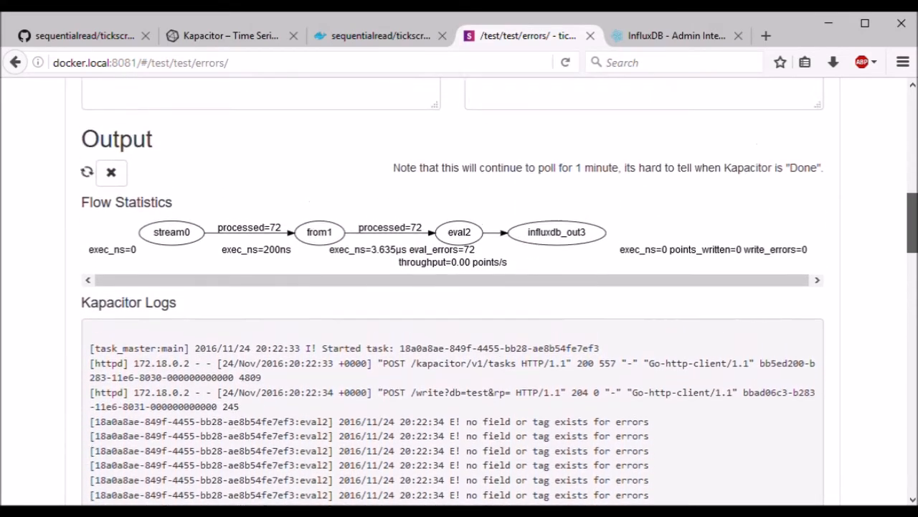
scroll(up, 3)
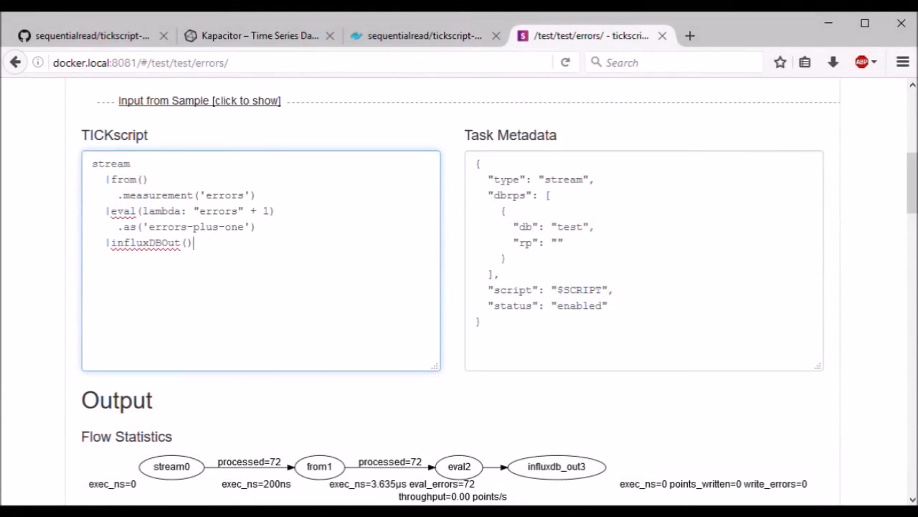
Replace "errors" with "count" in the eval lambda
double_click(218, 210)
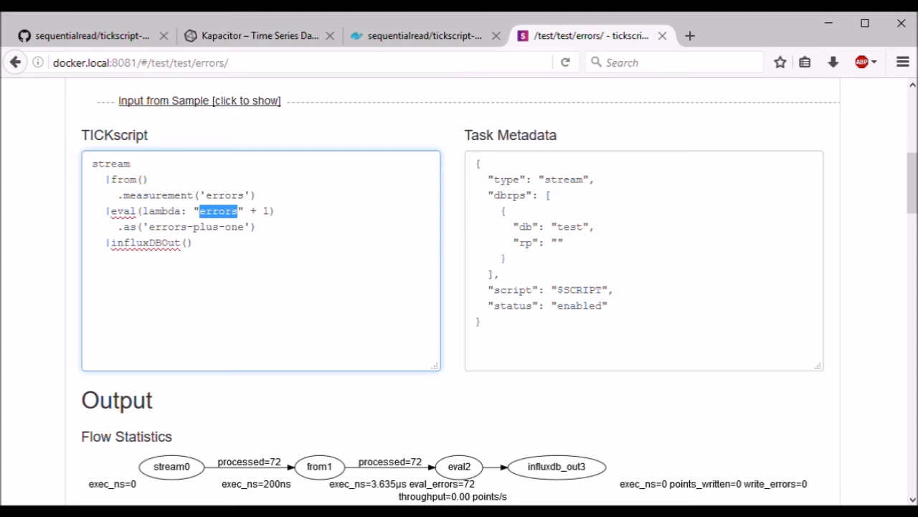
text(count)
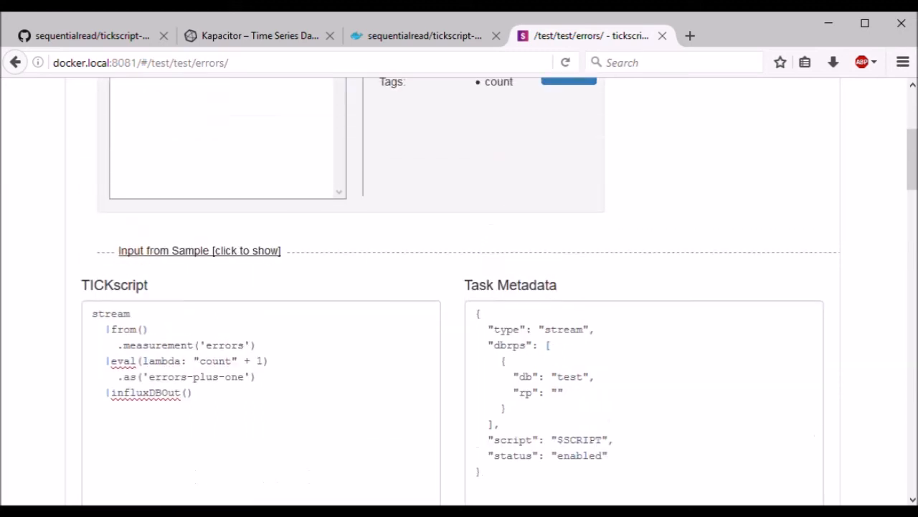
Test "count" + 1 and read the float + int mismatched type error in the logs
scroll(up, 3)
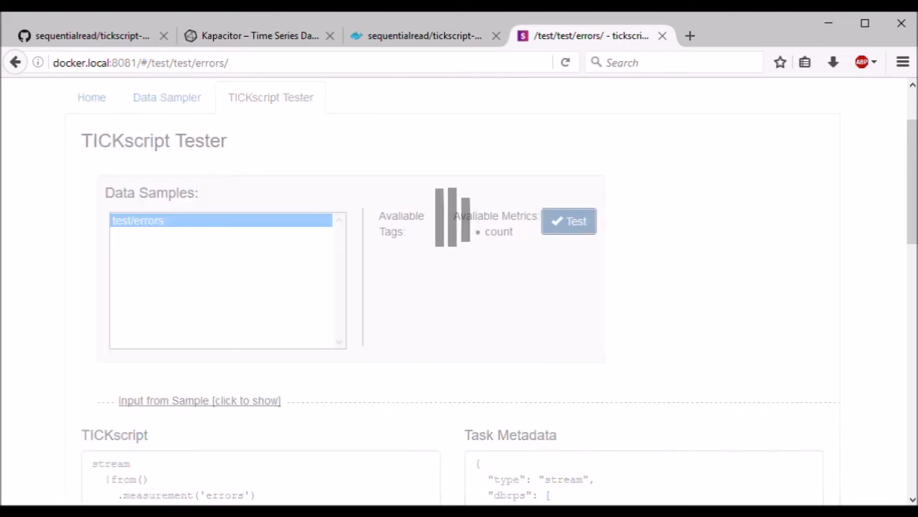
click(568, 221)
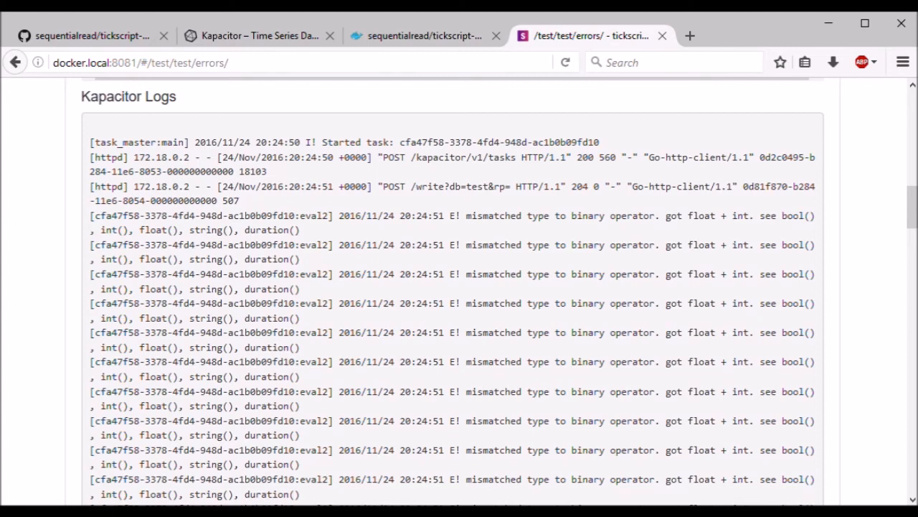
scroll(up, 3)
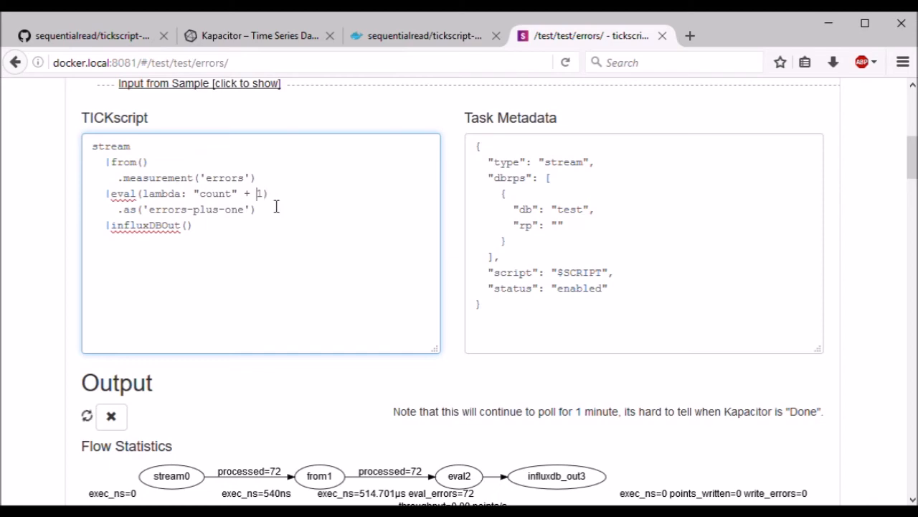
Change the lambda to "count" + float(1) and check the output lists errors-plus-one values of 1
text(float(1))
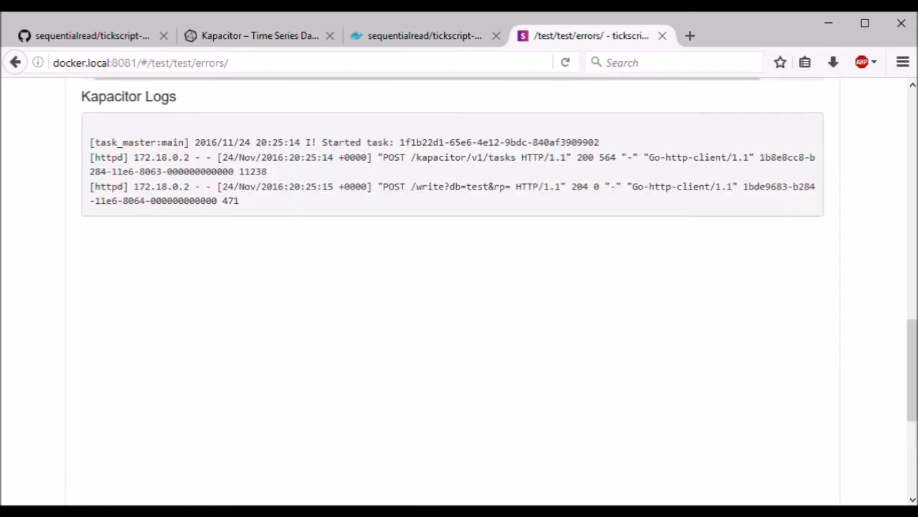
scroll(up, 3)
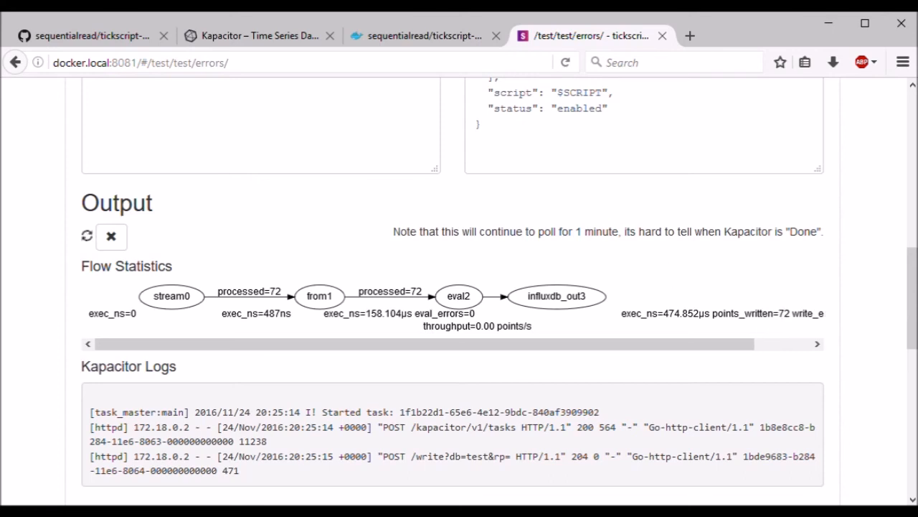
scroll(down, 3)
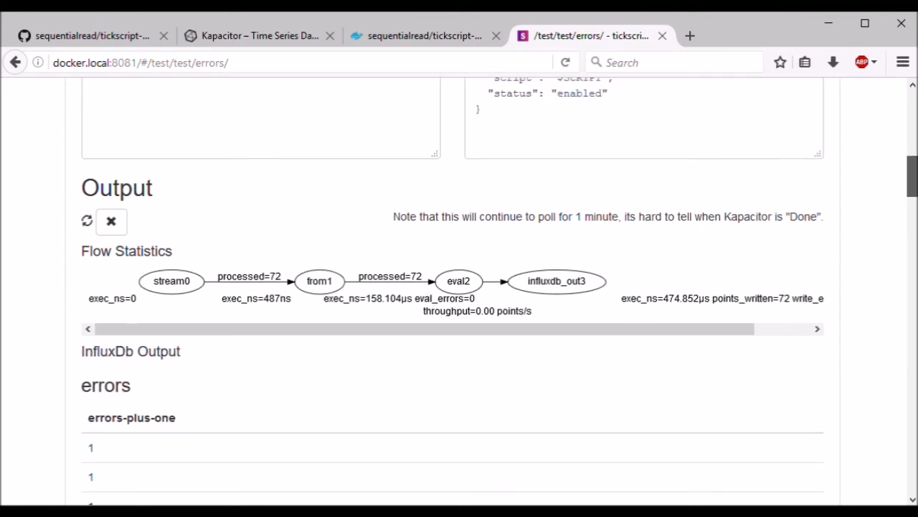
scroll(down, 3)
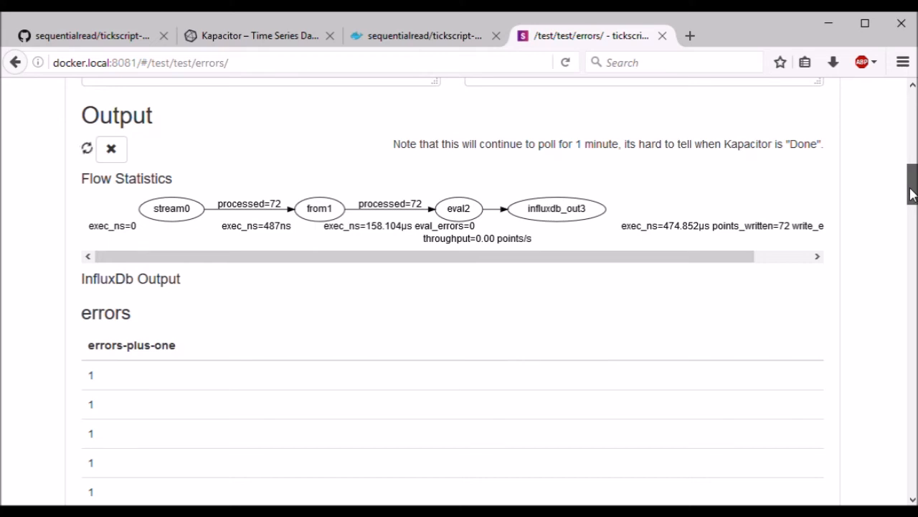
scroll(down, 3)
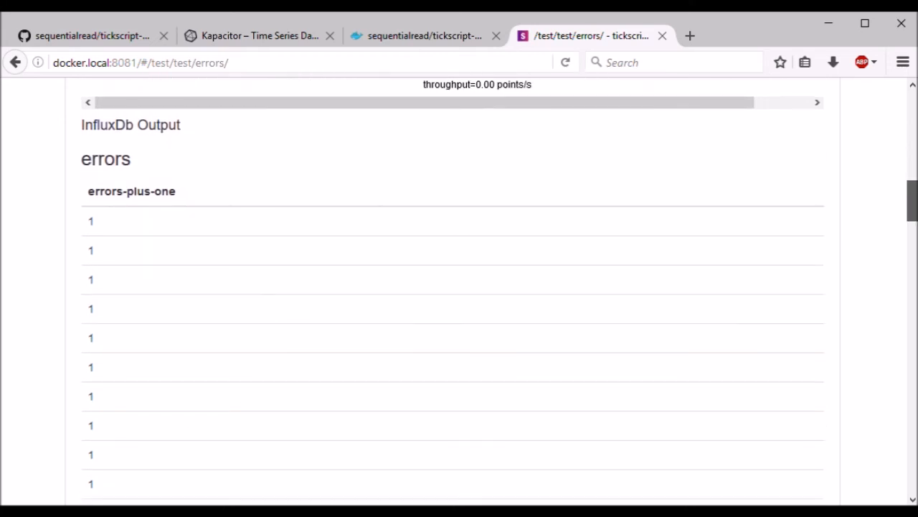
scroll(up, 3)
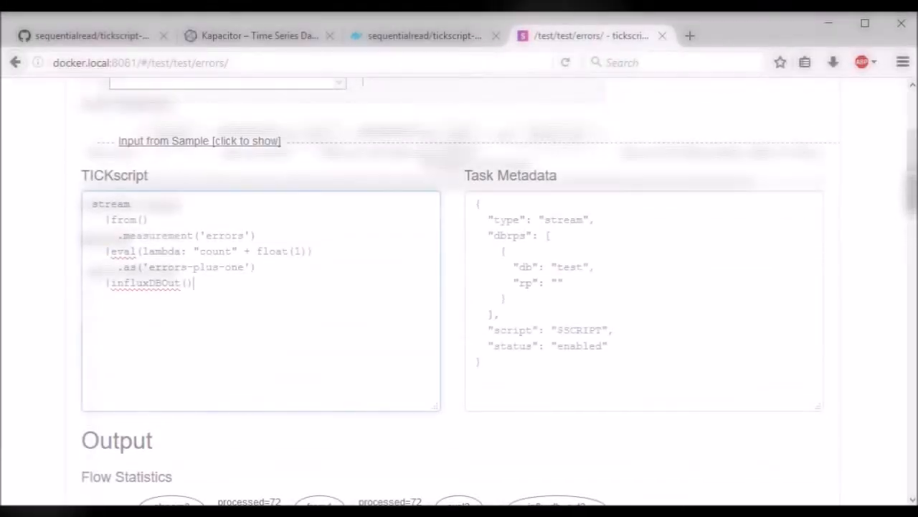
Replace influxDBOut() with alert().crit(lambda: "errors-plus-one" > 1)
double_click(146, 281)
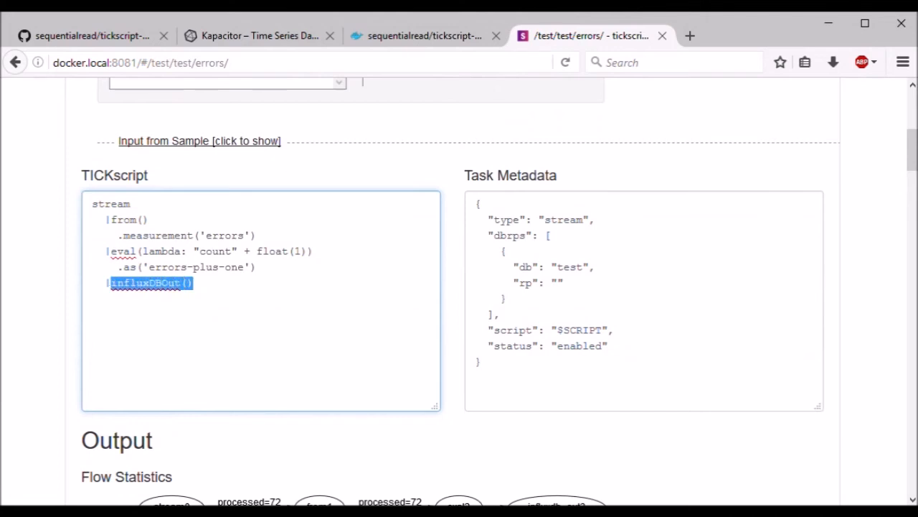
text(alert())
text(.crit)
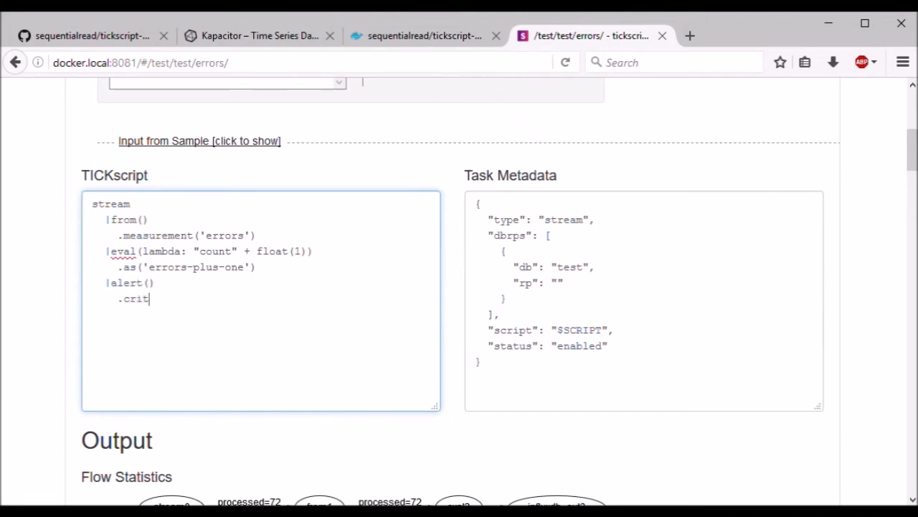
text((lamba))
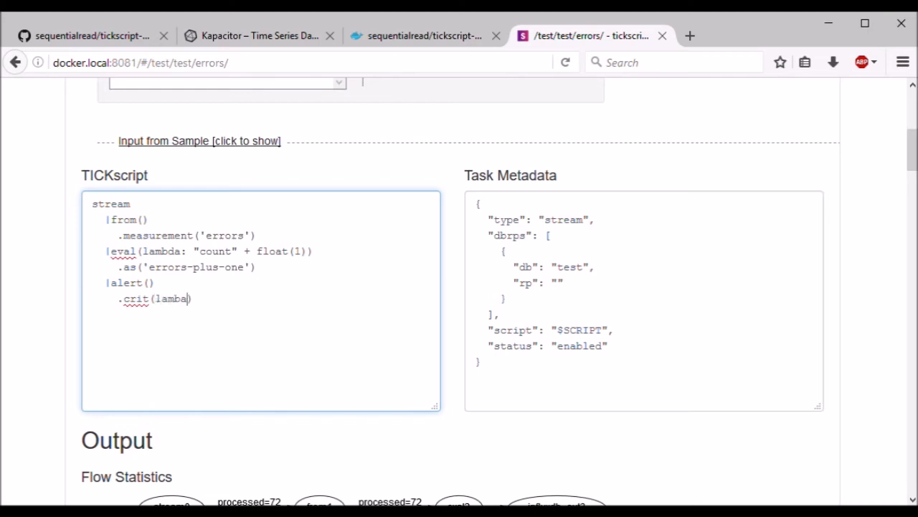
text(: "errors-)
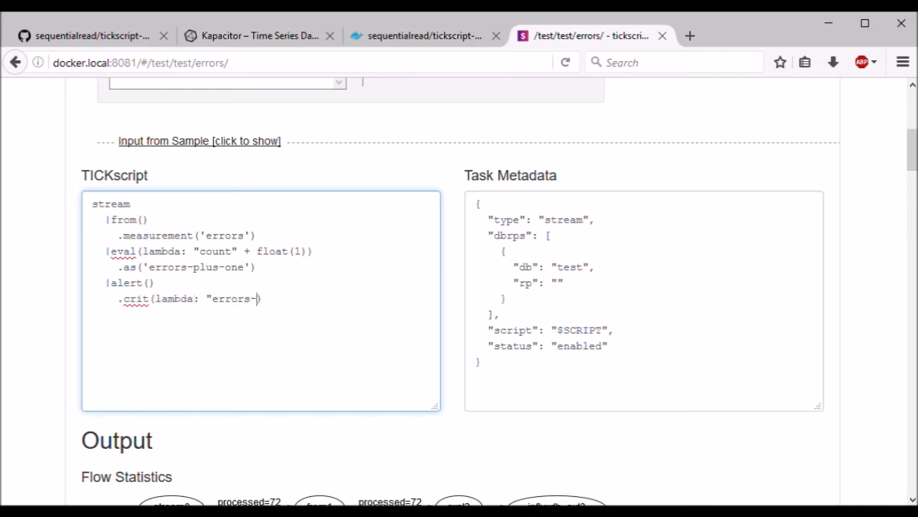
text(plus-one"))
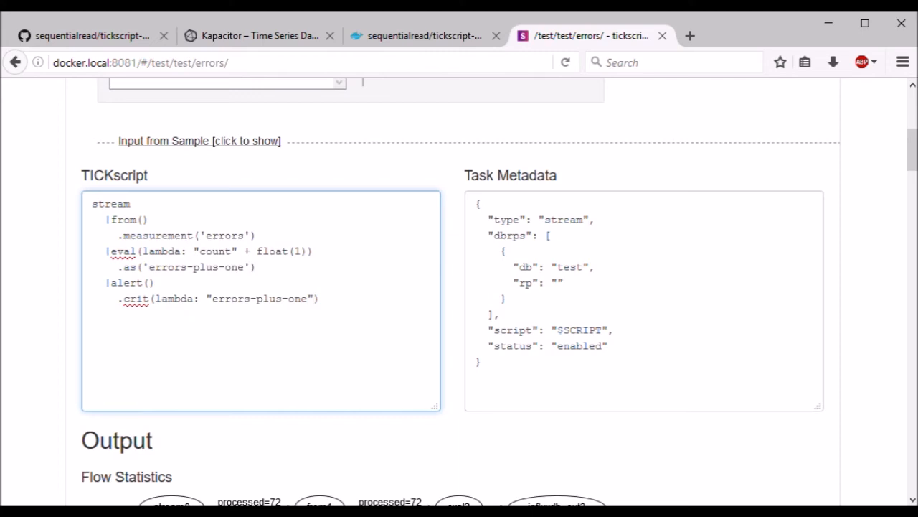
text(> 1)
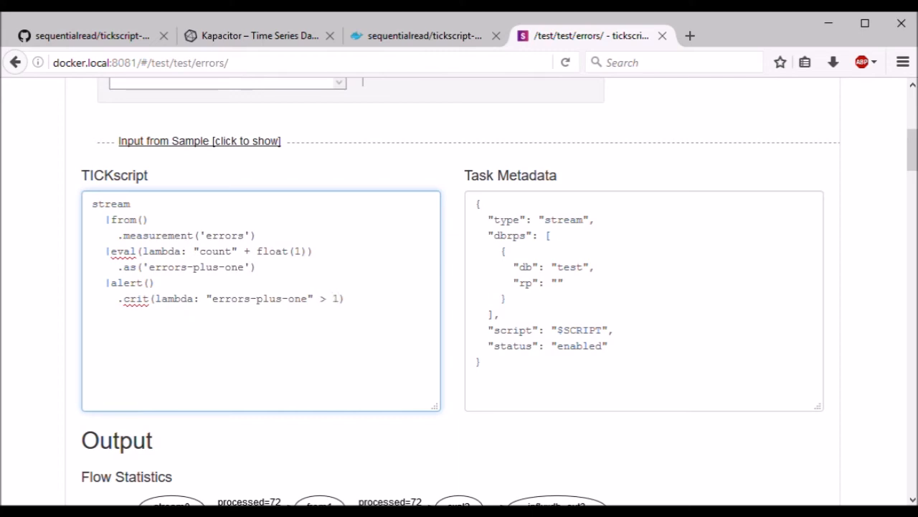
scroll(down, 3)
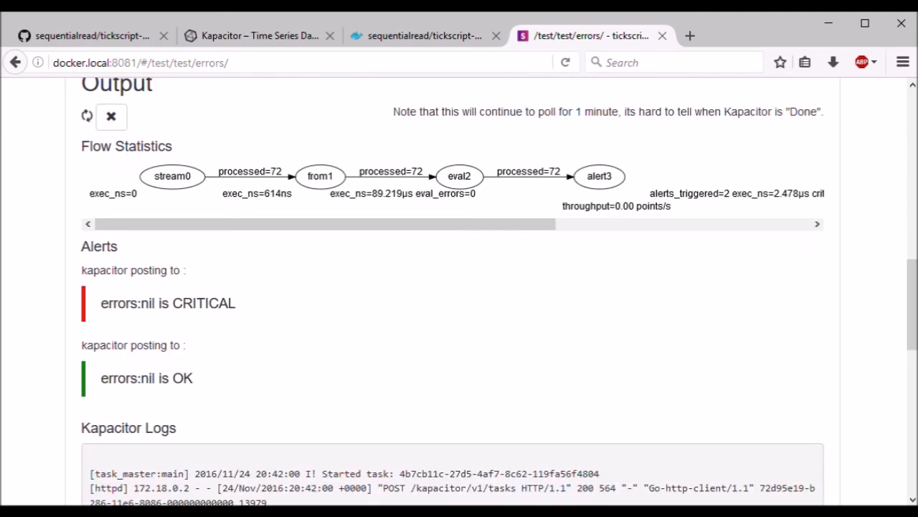
mouse_move(409, 337)
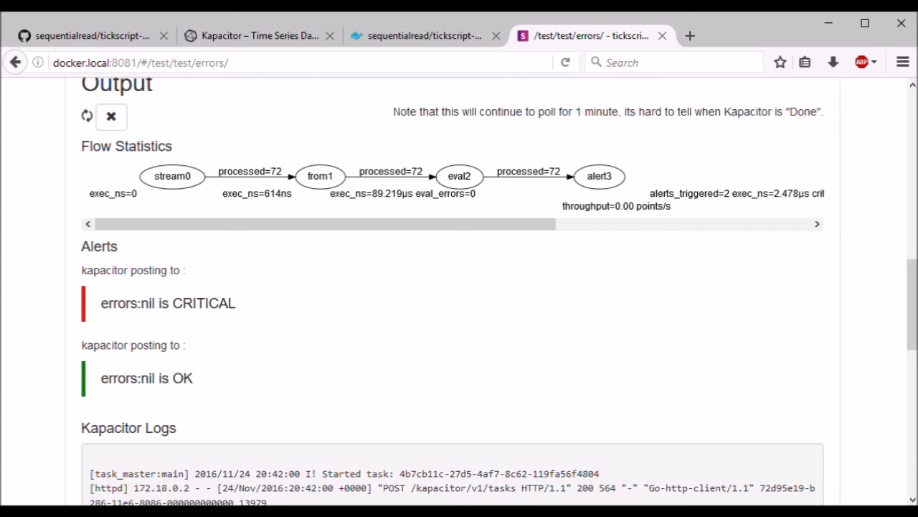
mouse_move(138, 311)
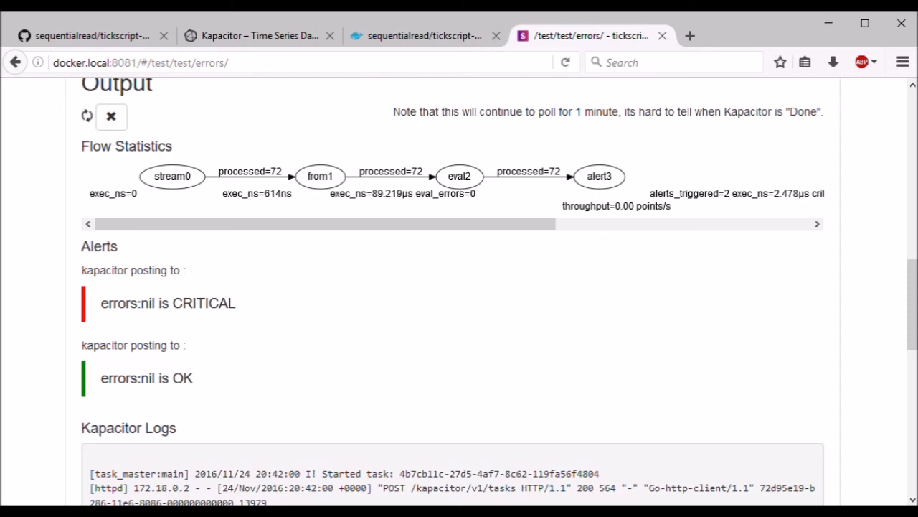
mouse_move(173, 353)
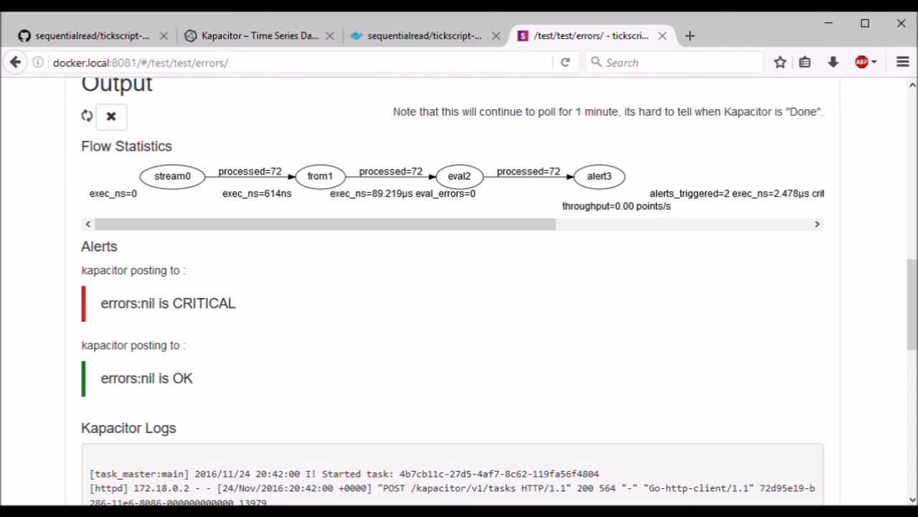
Review the CRITICAL then OK alerts and return to the crit script
double_click(140, 379)
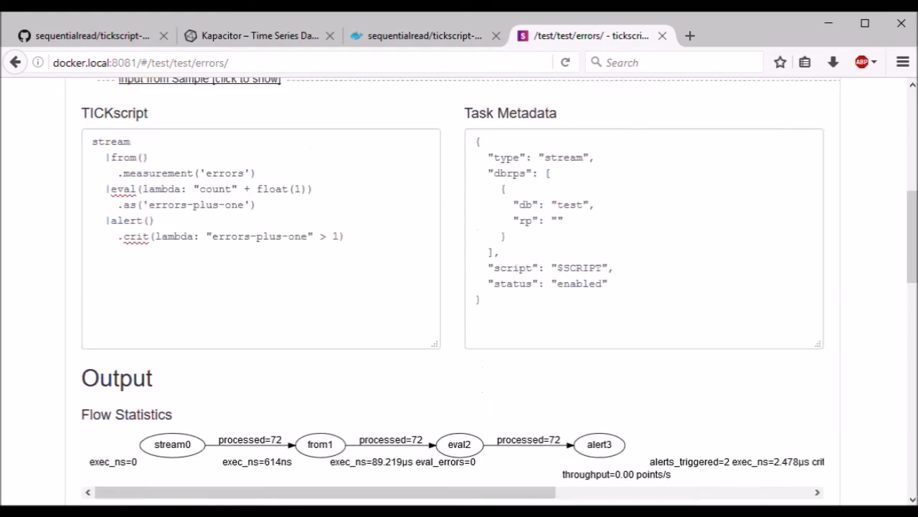
Reveal the errors sample input, change some count=0 rows to count=1 and save it as test/errors/custom
scroll(up, 3)
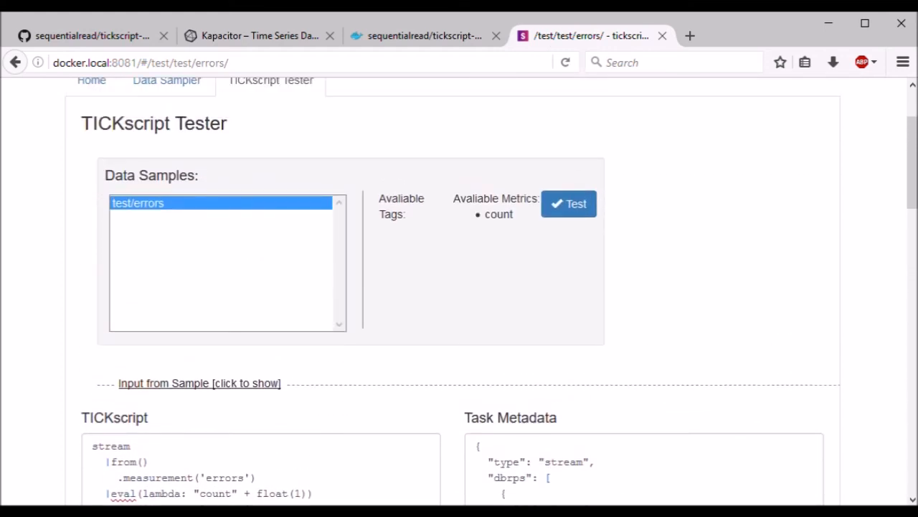
click(198, 382)
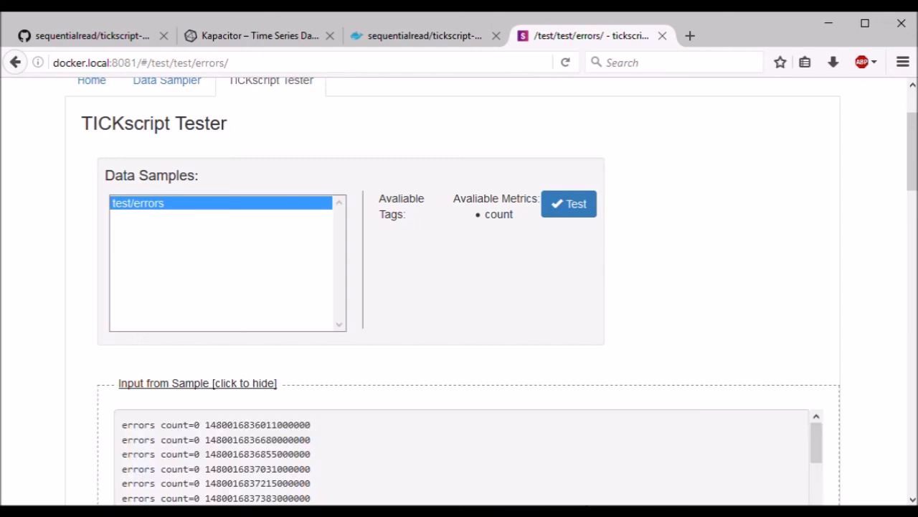
scroll(down, 3)
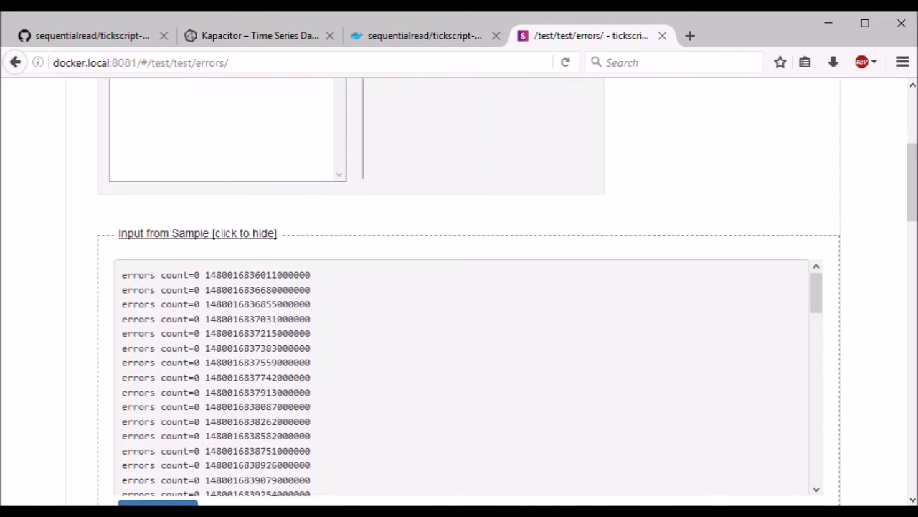
scroll(down, 3)
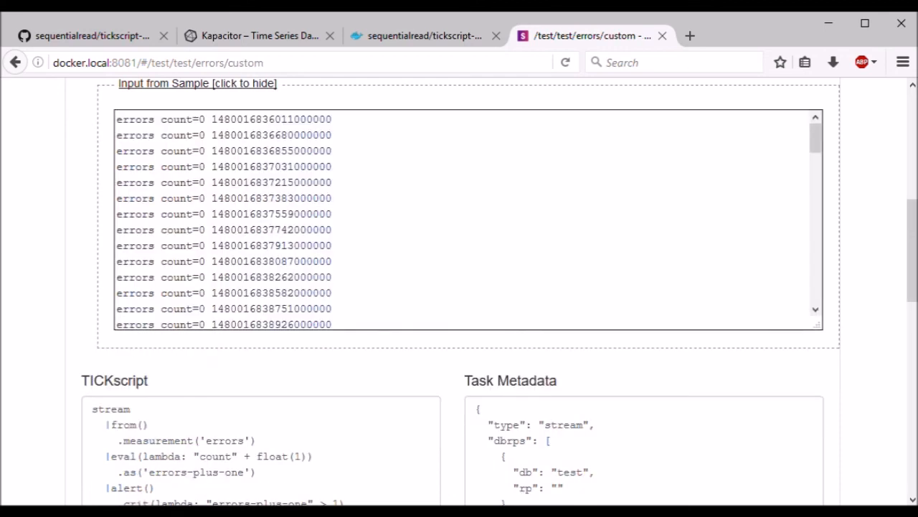
scroll(down, 3)
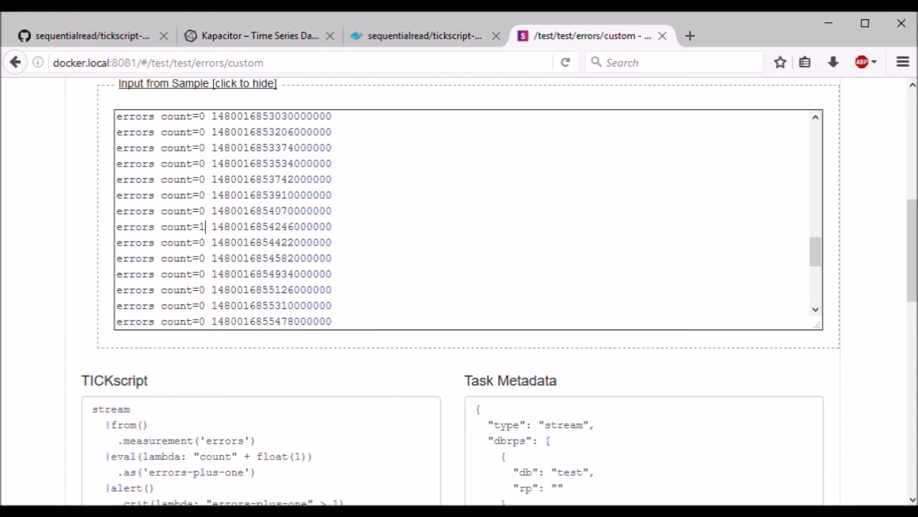
scroll(down, 3)
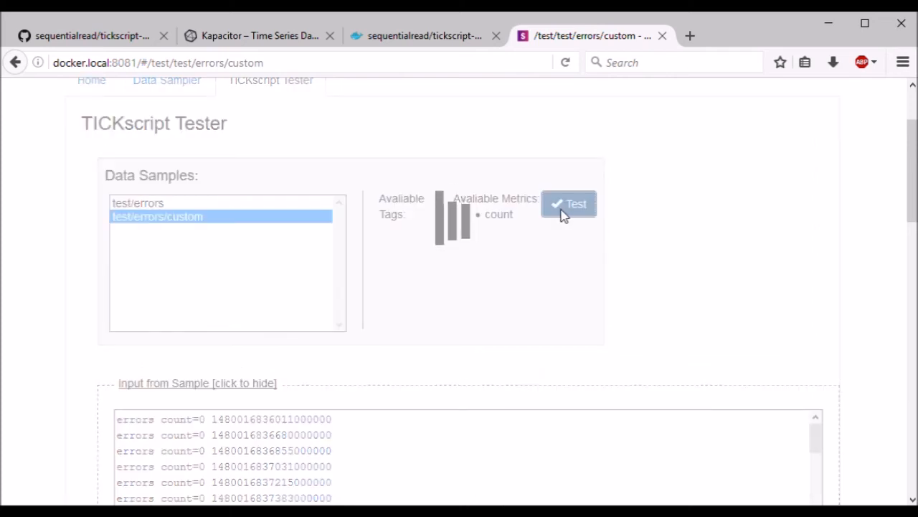
Test against test/errors/custom and scroll through the six alternating CRITICAL and OK alerts
click(569, 204)
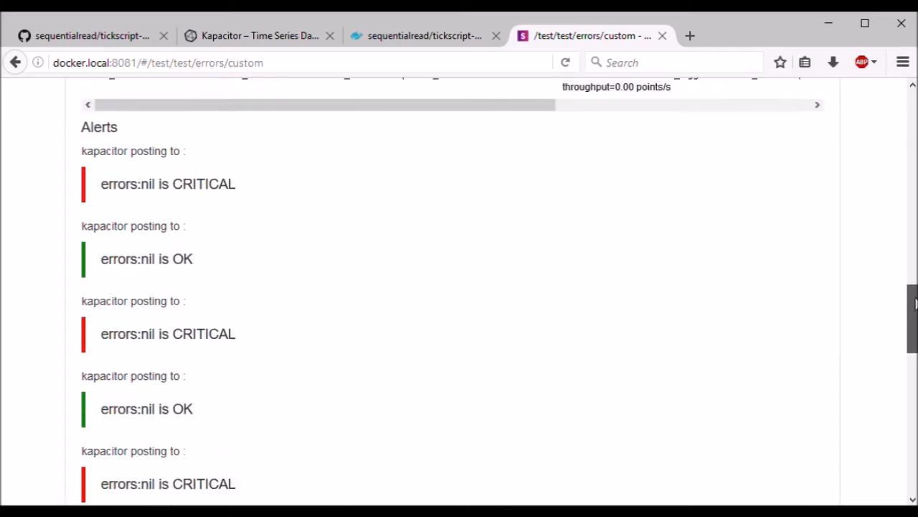
scroll(down, 3)
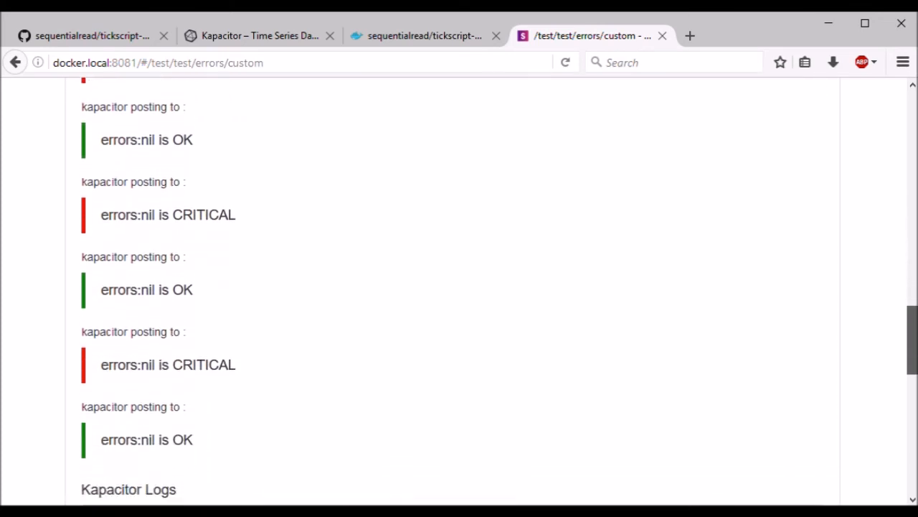
scroll(up, 3)
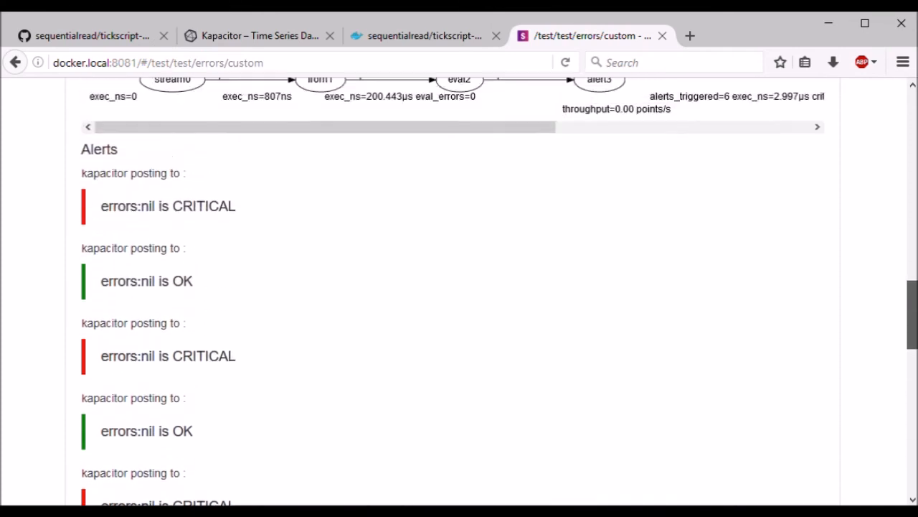
scroll(up, 3)
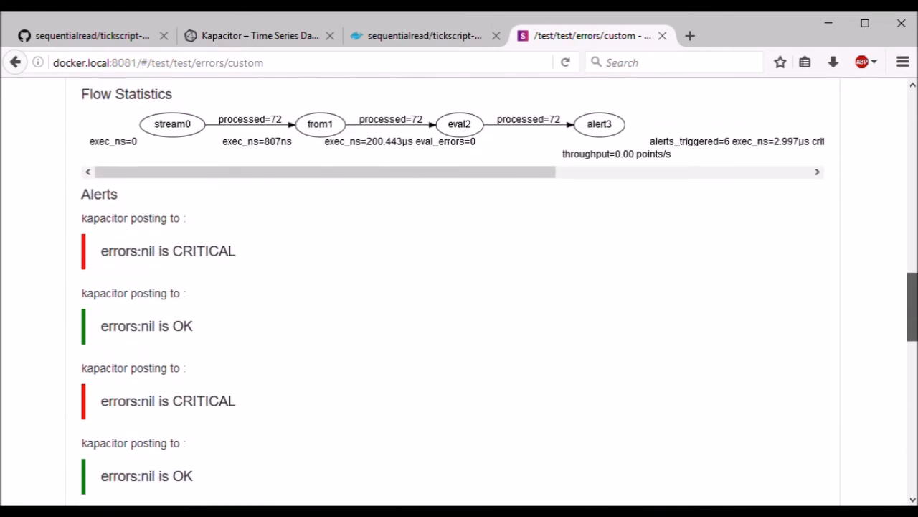
scroll(up, 3)
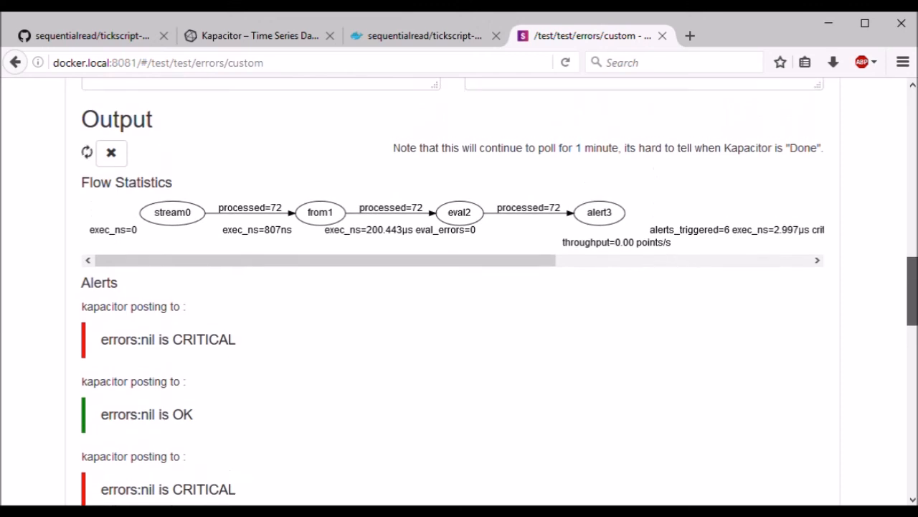
scroll(up, 3)
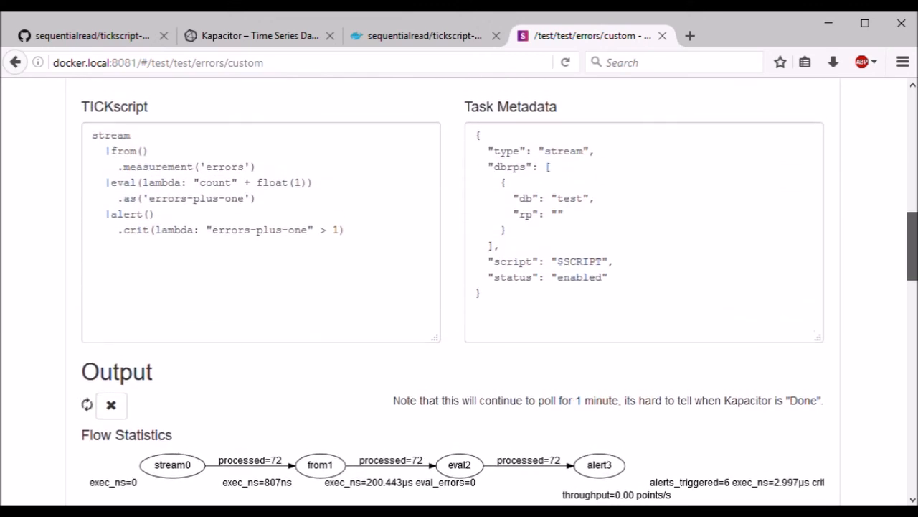
scroll(down, 3)
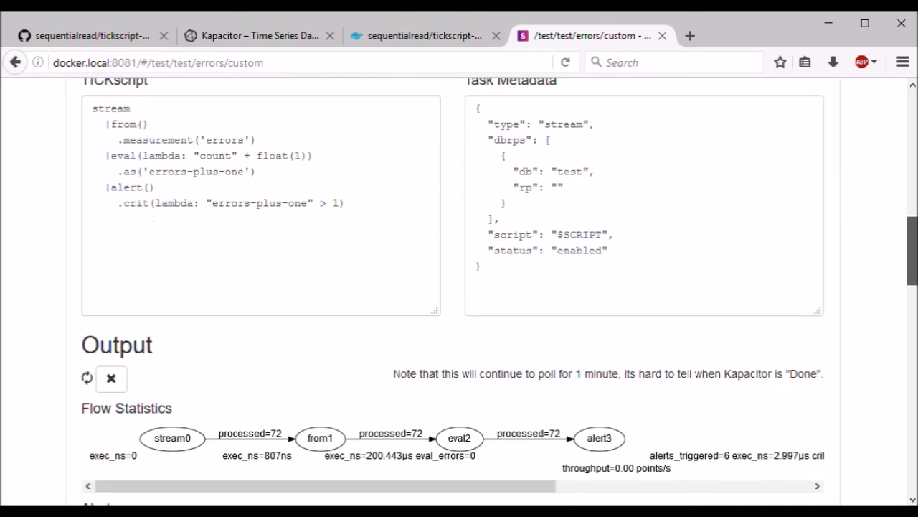
scroll(up, 3)
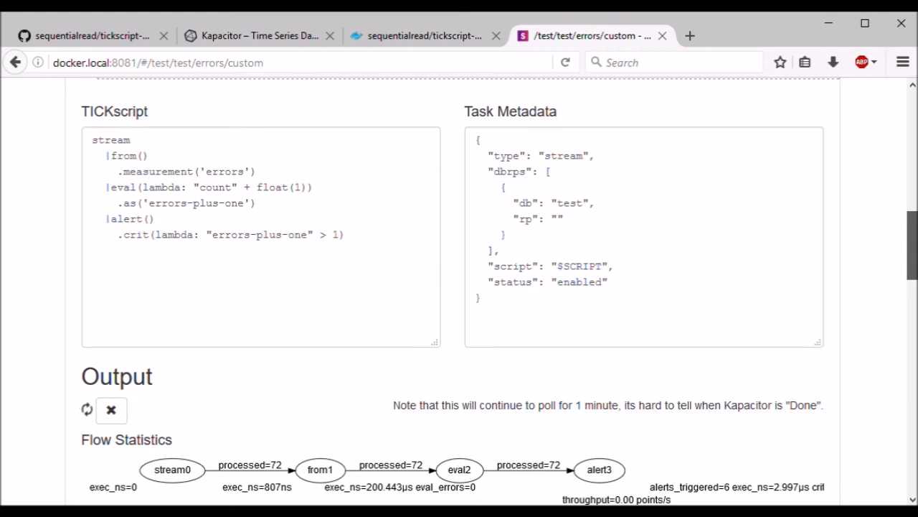
scroll(up, 3)
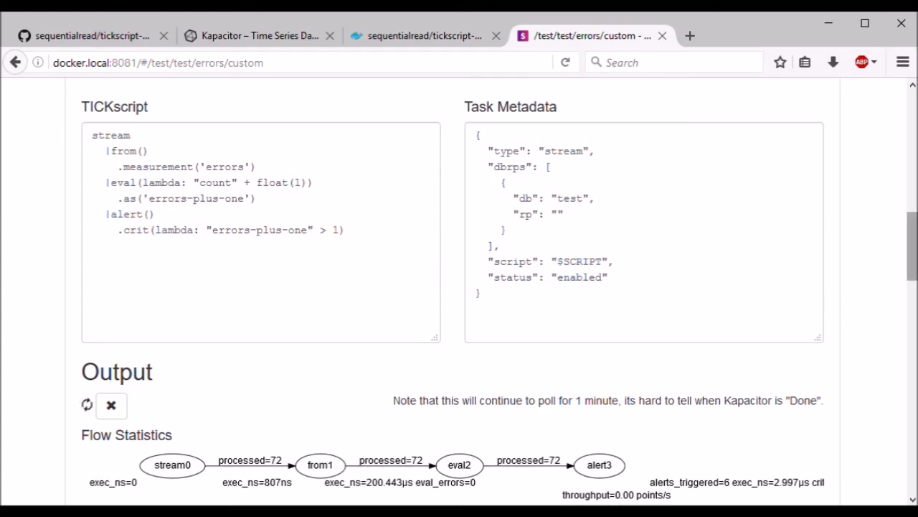
mouse_move(911, 246)
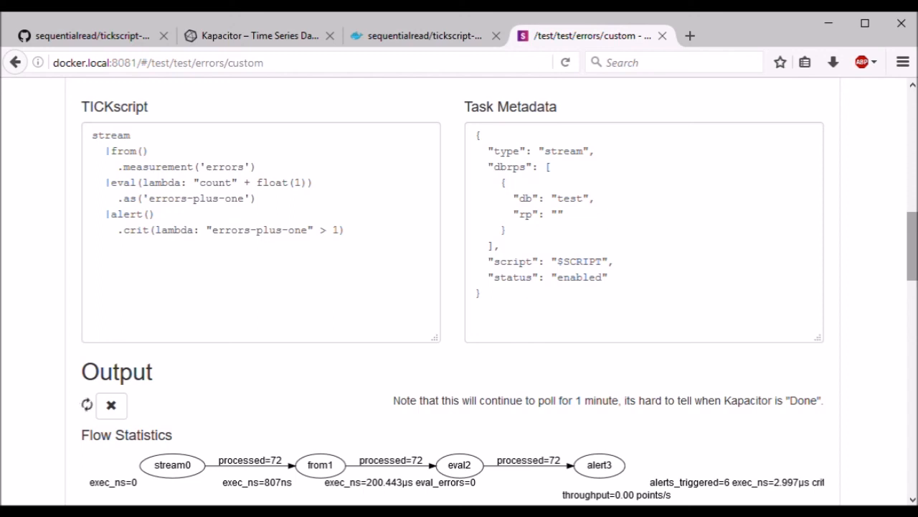
mouse_move(912, 244)
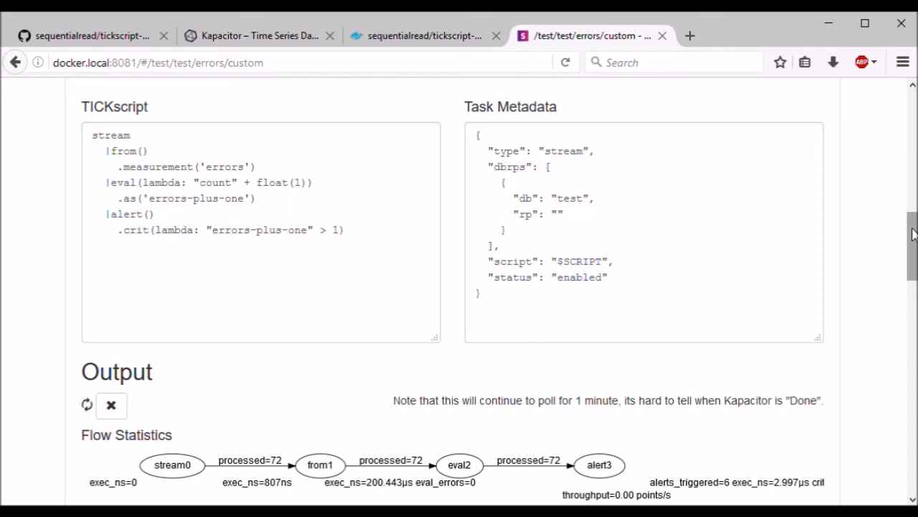